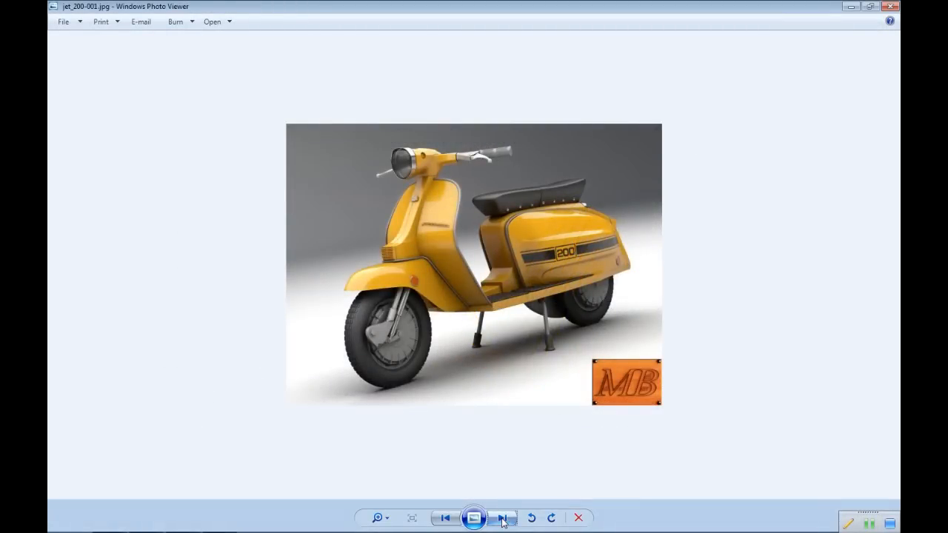
Advance through seven Lambretta reference photos until the red and white scooter appears
click(502, 518)
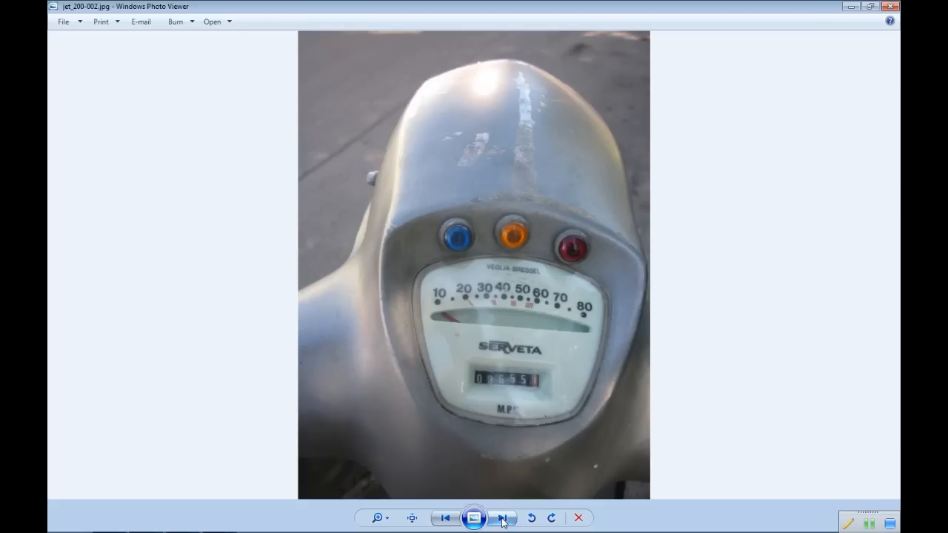
click(503, 518)
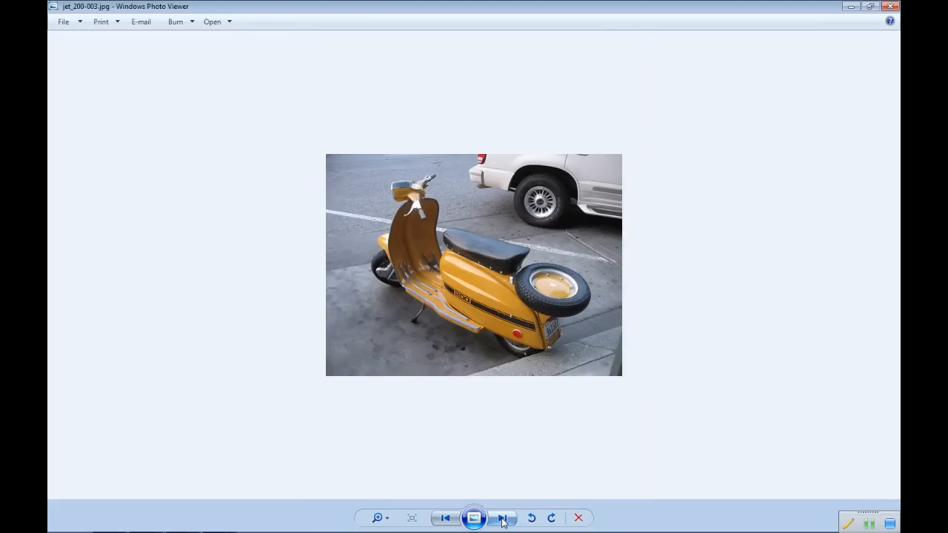
click(502, 519)
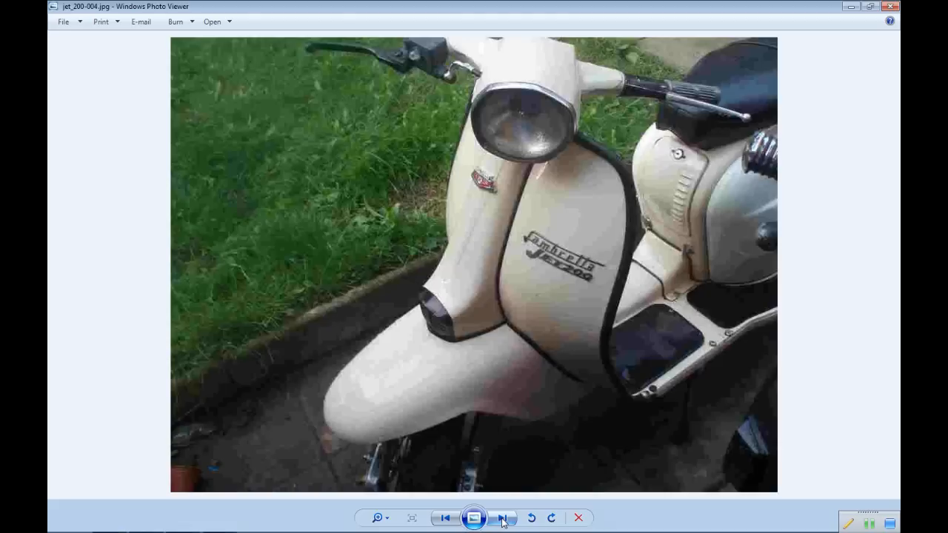
click(502, 518)
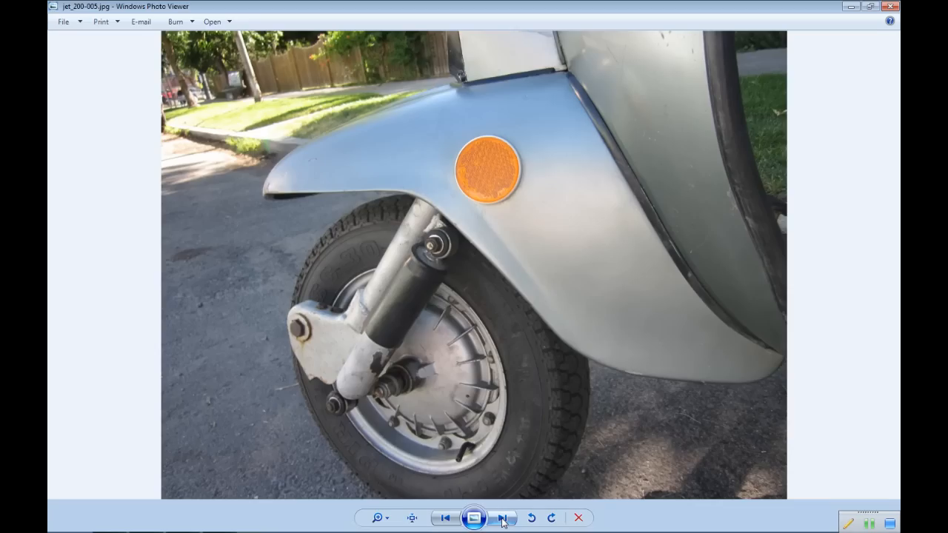
click(504, 519)
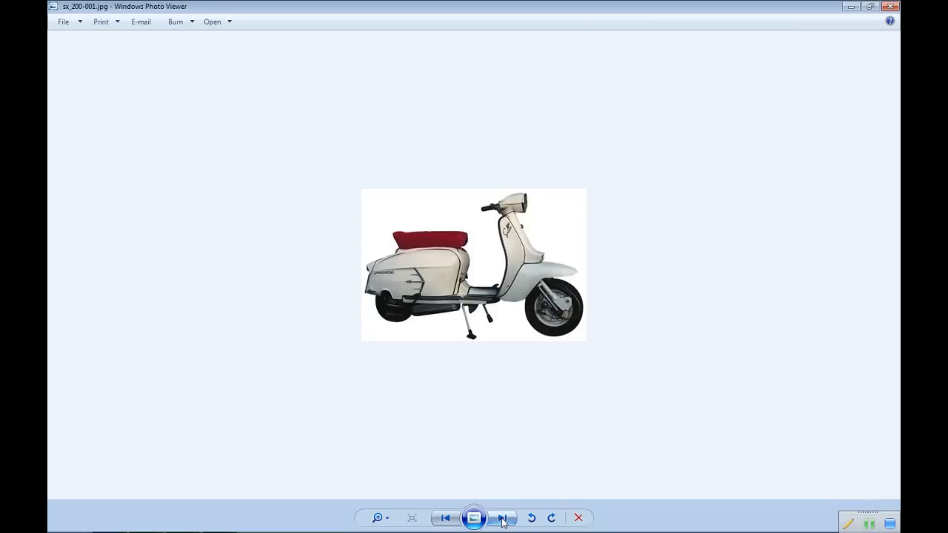
click(504, 518)
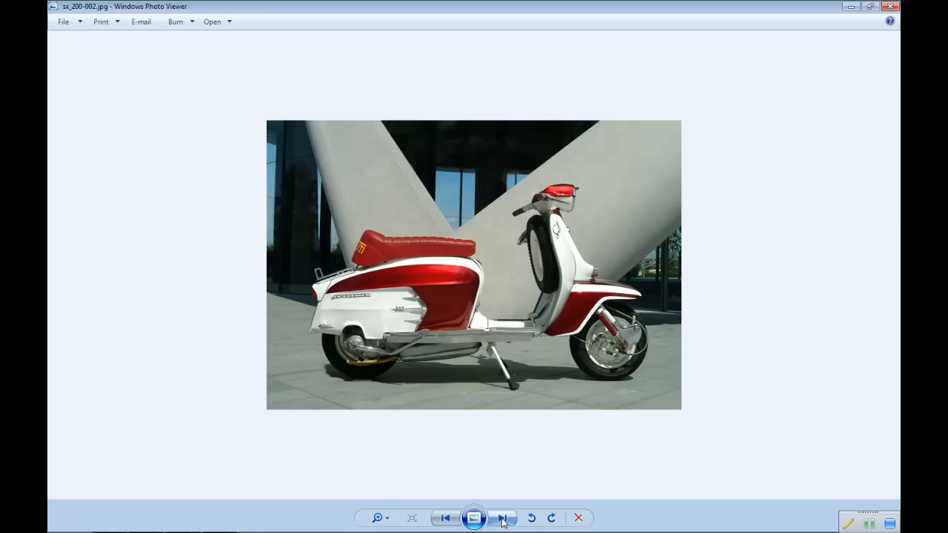
click(503, 519)
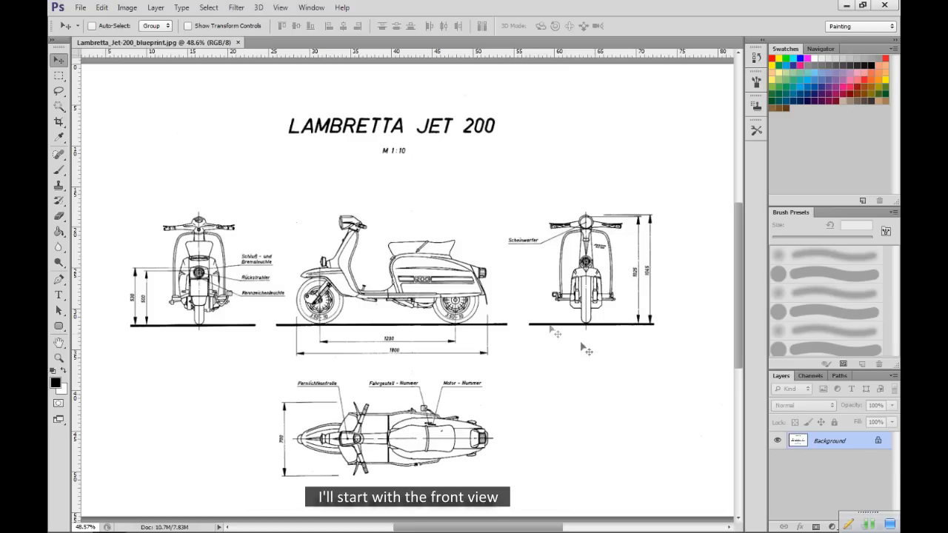
Marquee-select the blueprint's front view and copy it to the clipboard
click(59, 77)
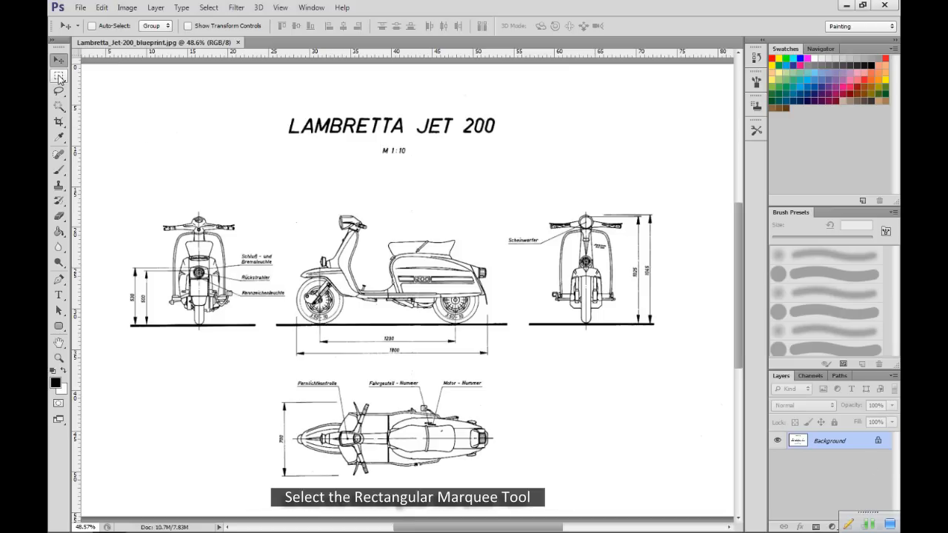
click(59, 75)
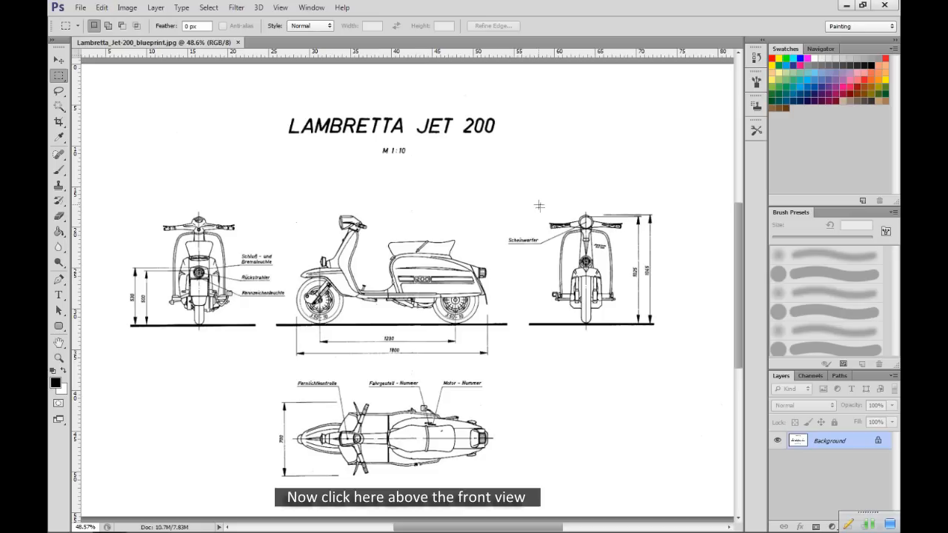
drag(539, 204, 606, 332)
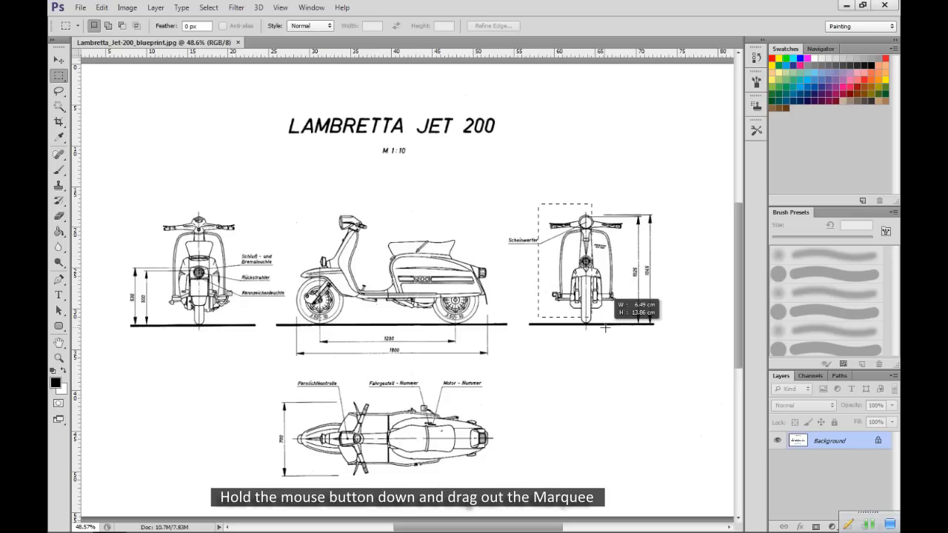
drag(606, 328, 634, 339)
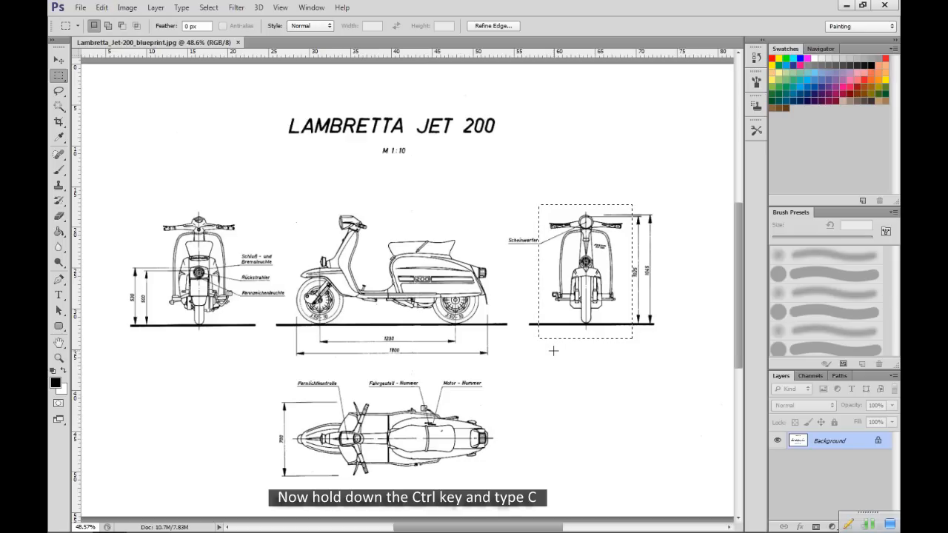
mouse_move(560, 358)
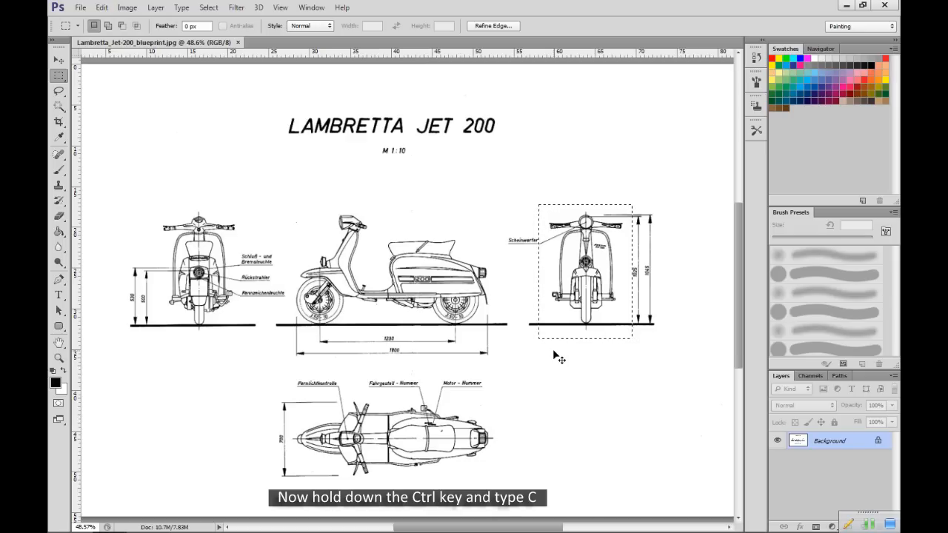
key(ctrl+c)
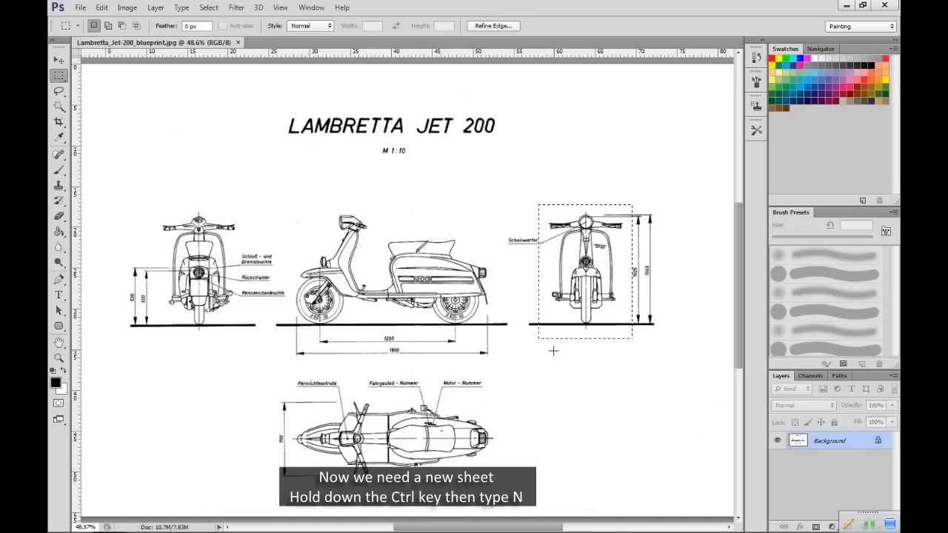
mouse_move(554, 356)
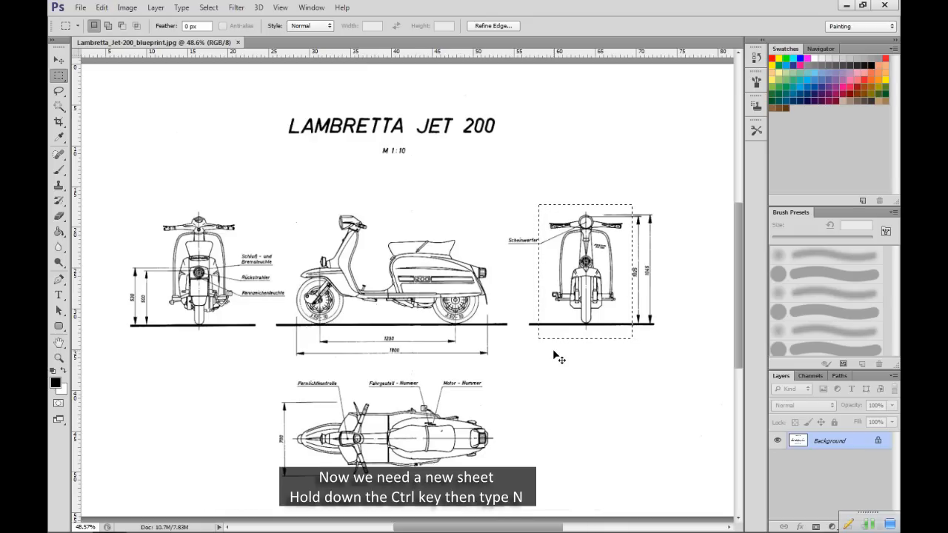
Create a new image named 'front' sized 512 by 512 pixels
key(ctrl+n)
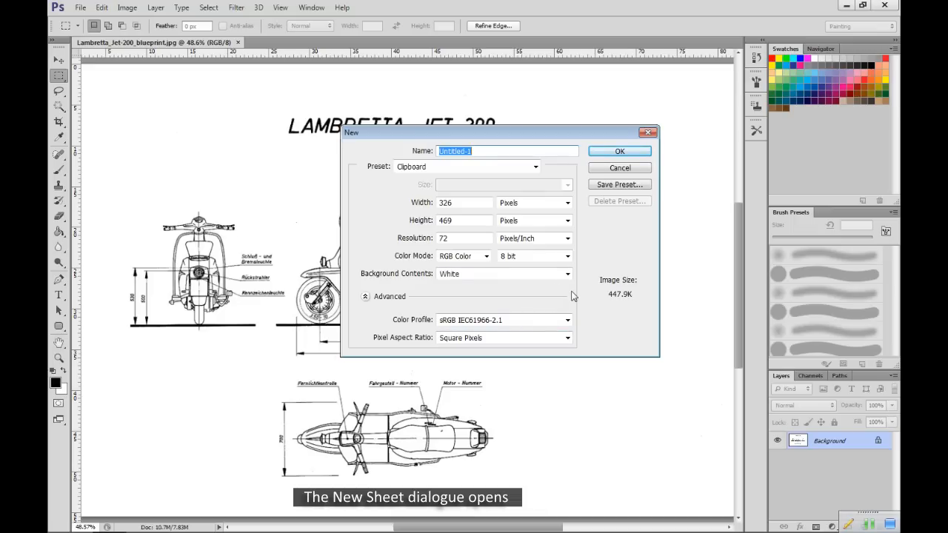
text(front)
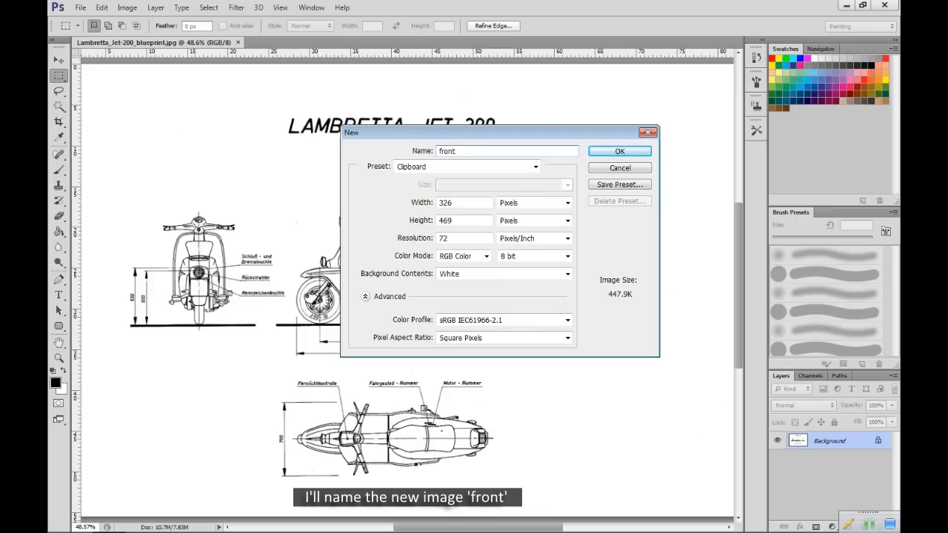
click(465, 201)
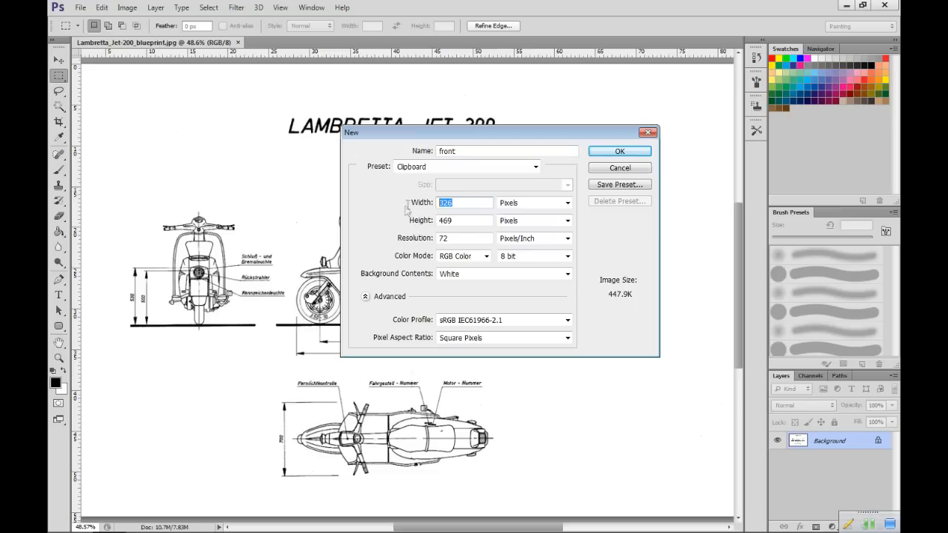
text(512)
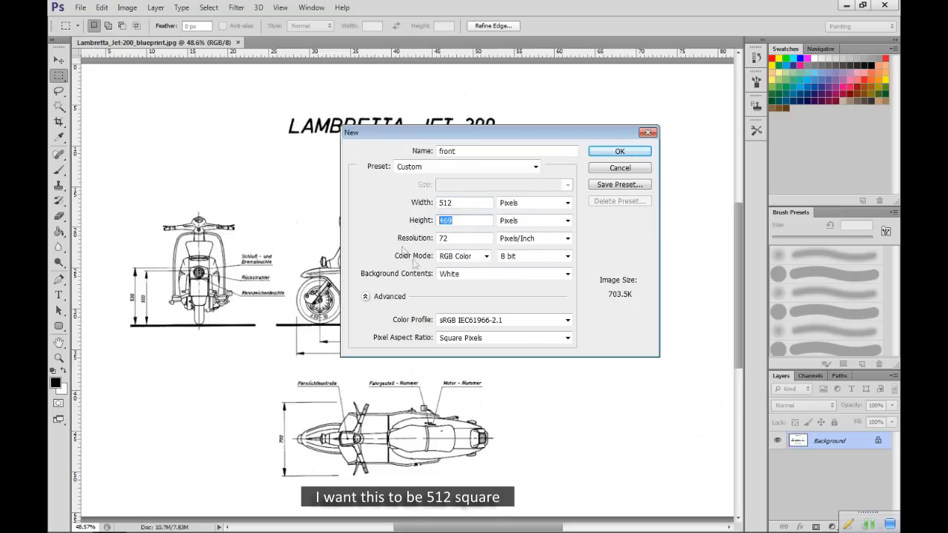
text(512)
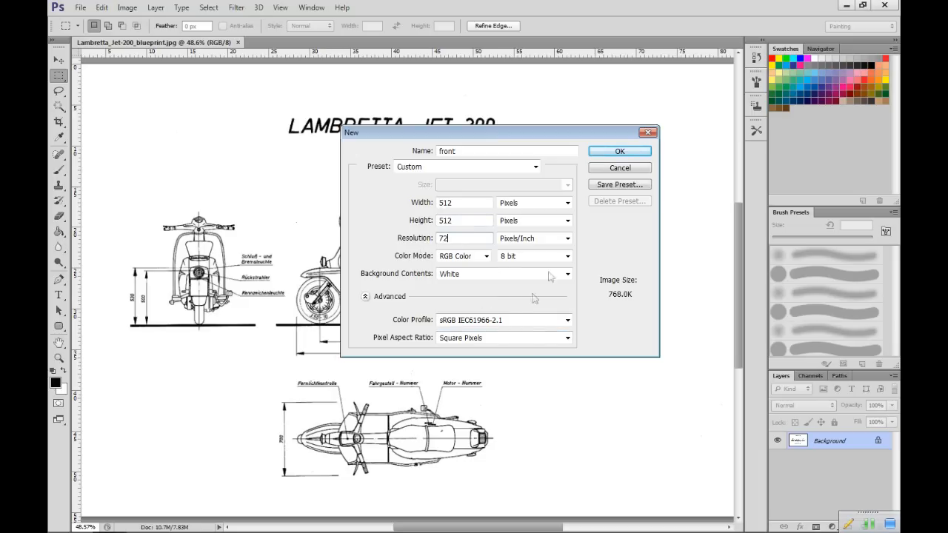
click(619, 168)
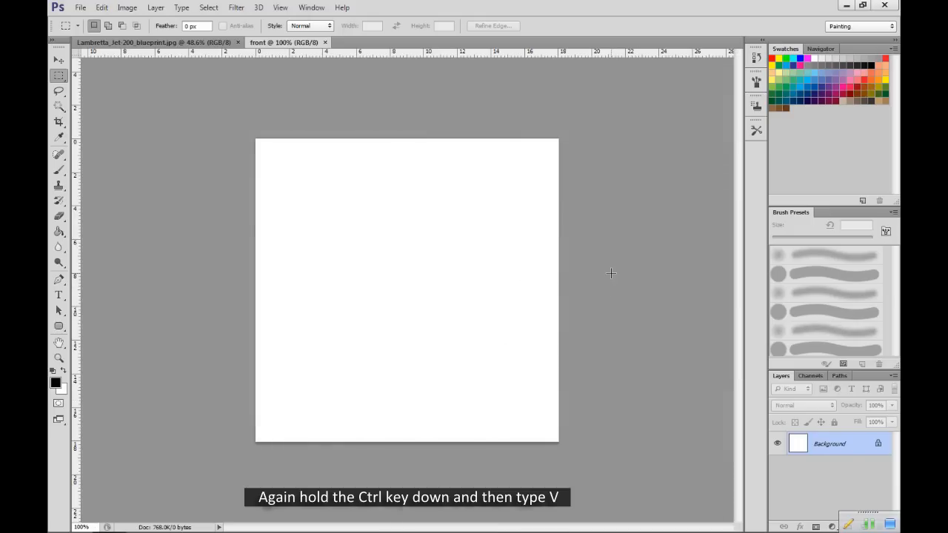
mouse_move(613, 280)
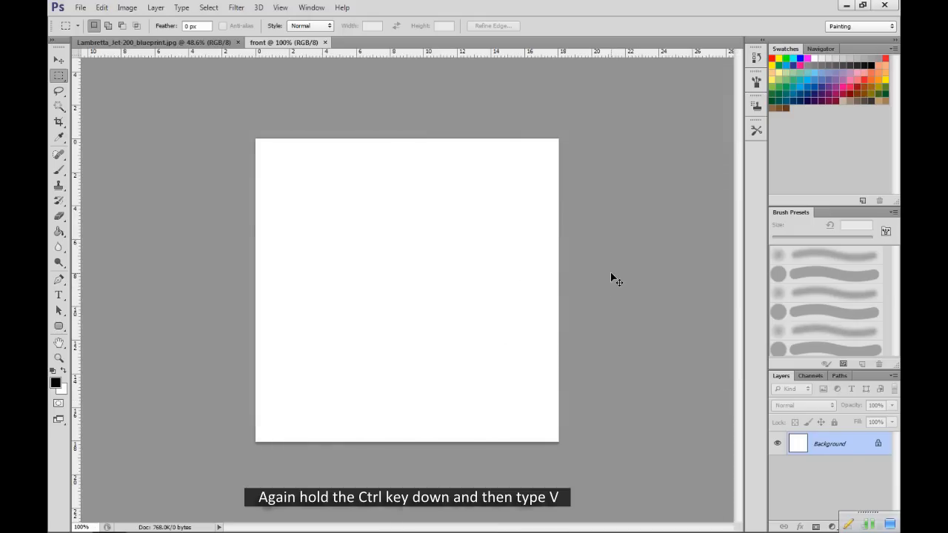
Paste the front view into the 'front' image and merge it down into the background
key(ctrl+v)
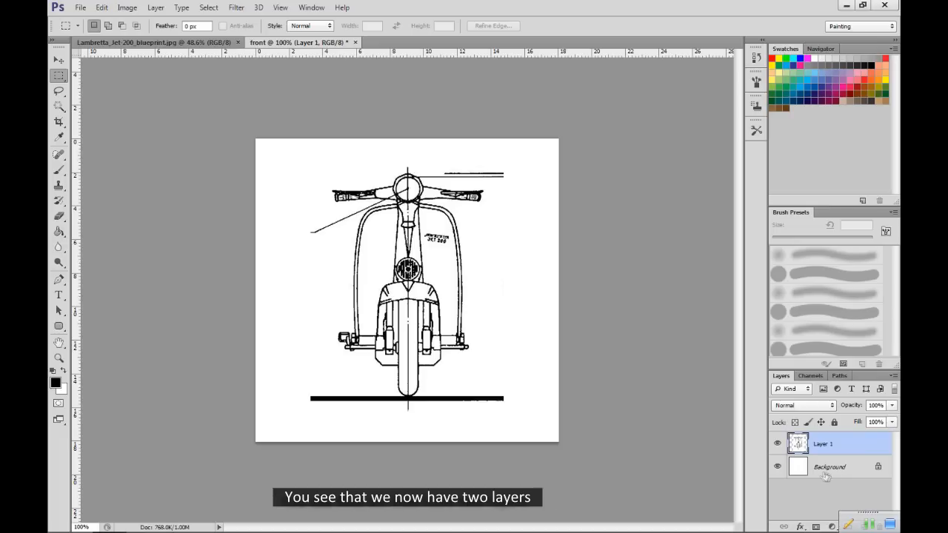
mouse_move(825, 477)
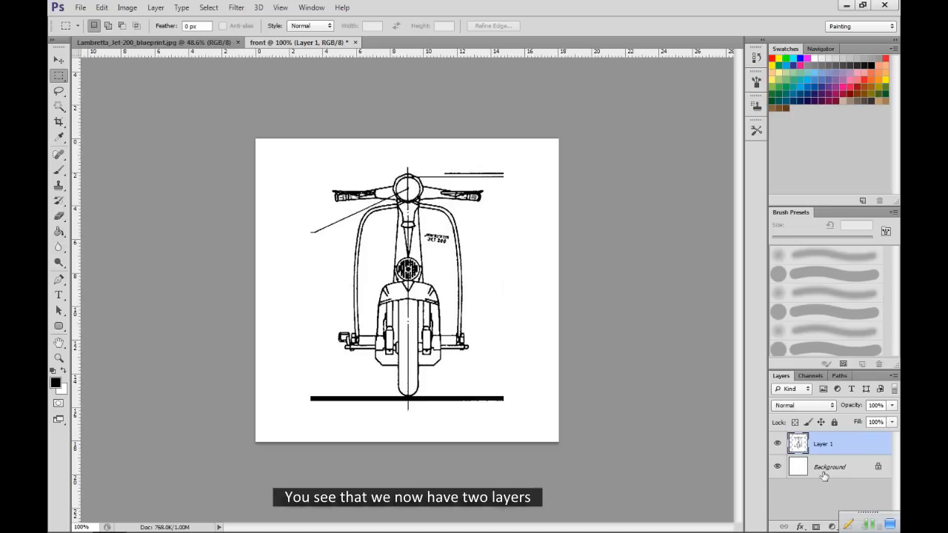
key(ctrl+e)
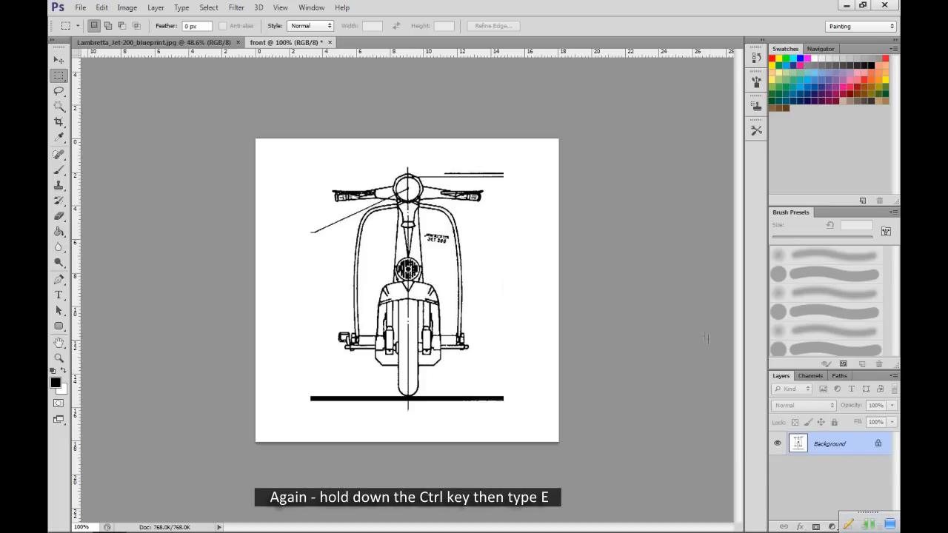
key(ctrl+e)
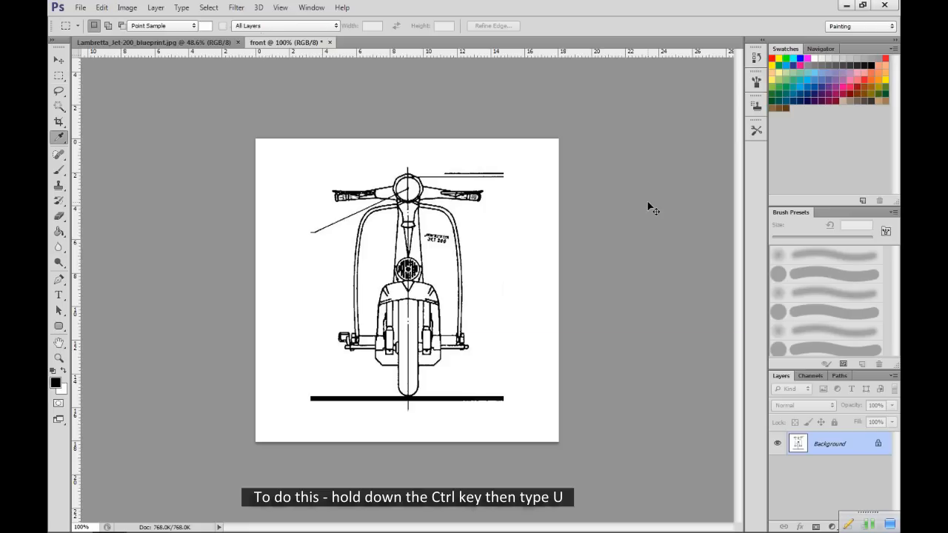
Lower Lightness to -50 in Hue/Saturation so the front view turns mid-grey
key(ctrl+u)
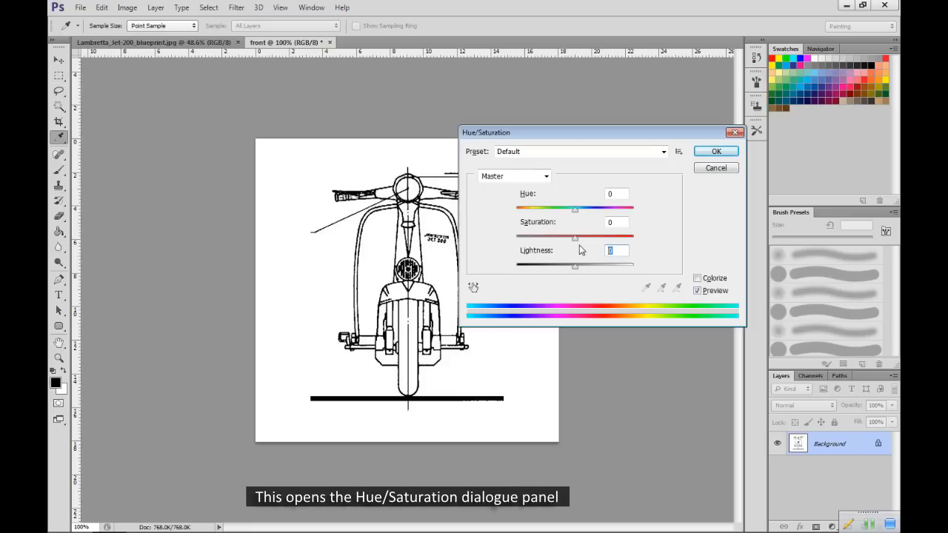
text(-50)
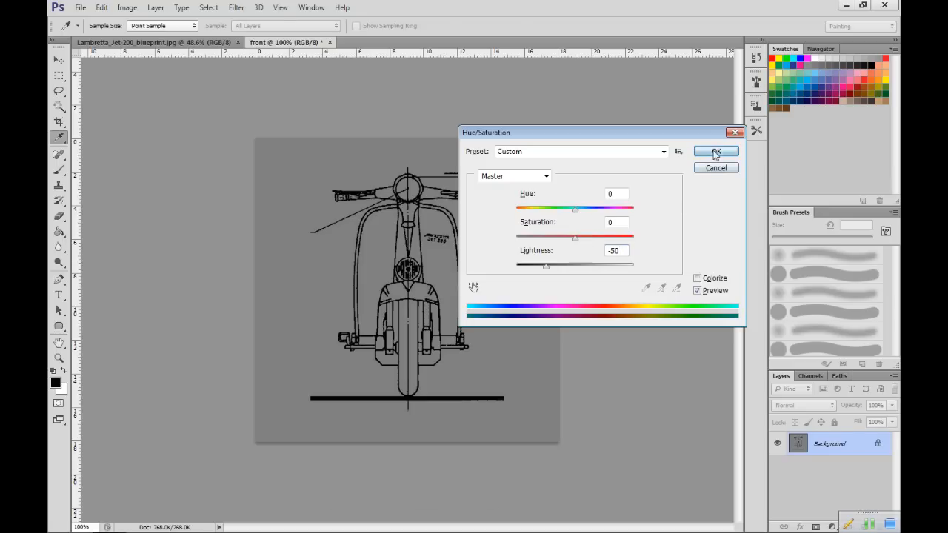
click(716, 151)
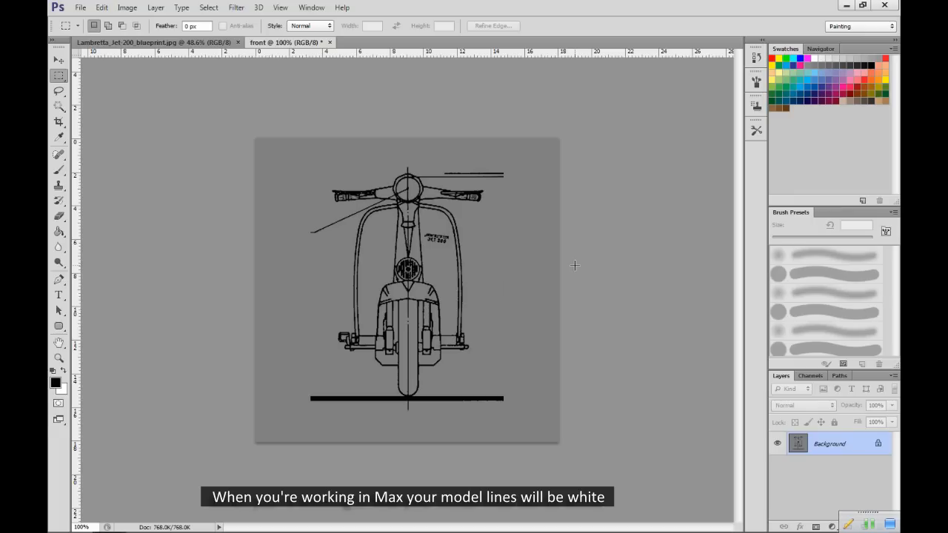
mouse_move(529, 249)
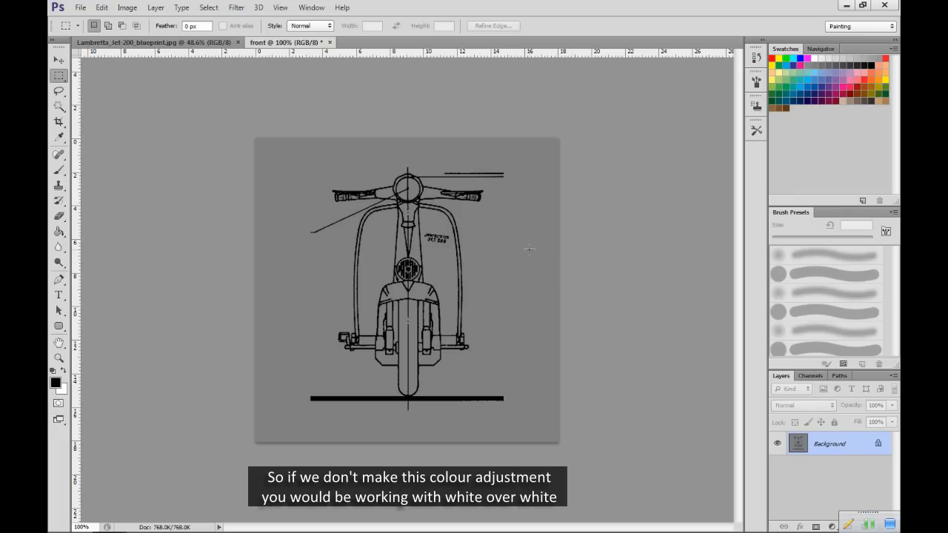
mouse_move(607, 299)
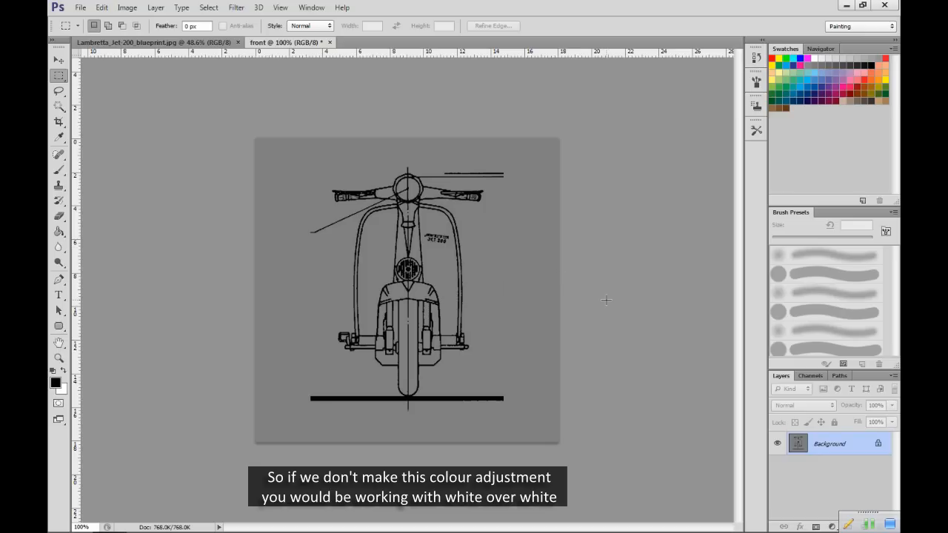
mouse_move(325, 71)
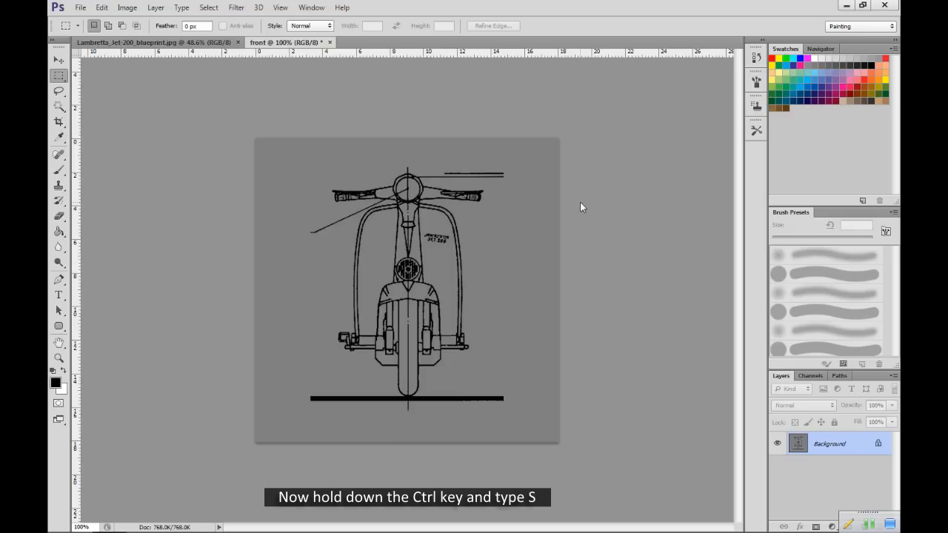
Save the darkened front view as front.jpg in JPEG format
key(ctrl+s)
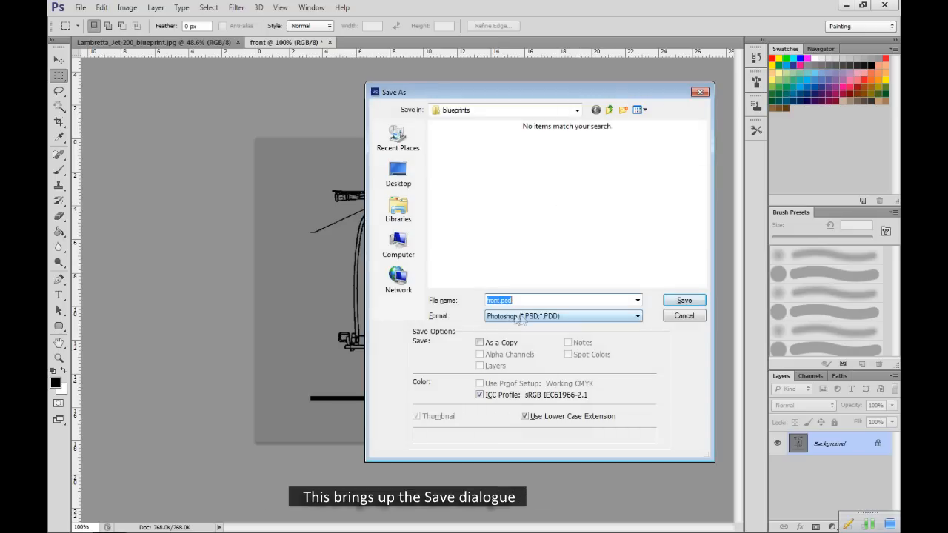
click(563, 315)
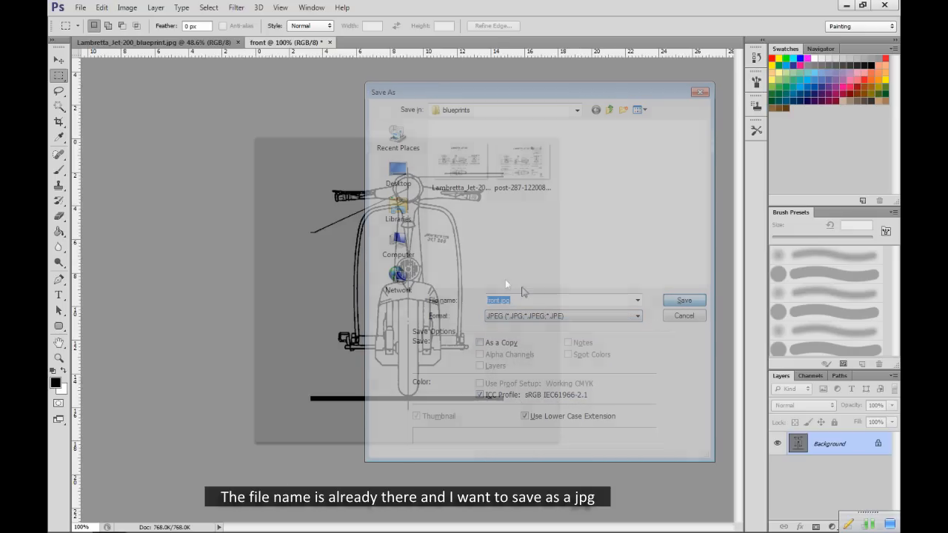
click(683, 299)
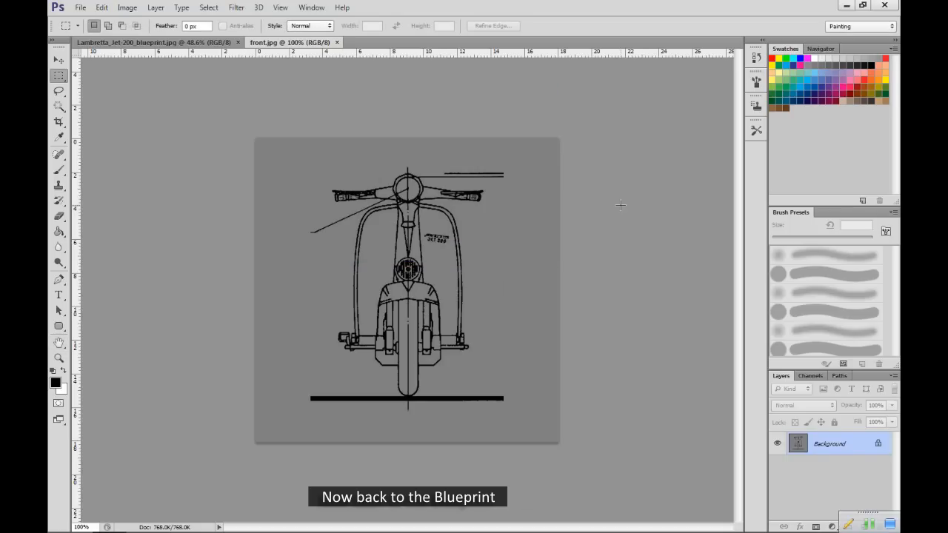
Switch back to the Lambretta blueprint and start a new image for the rear view
click(133, 41)
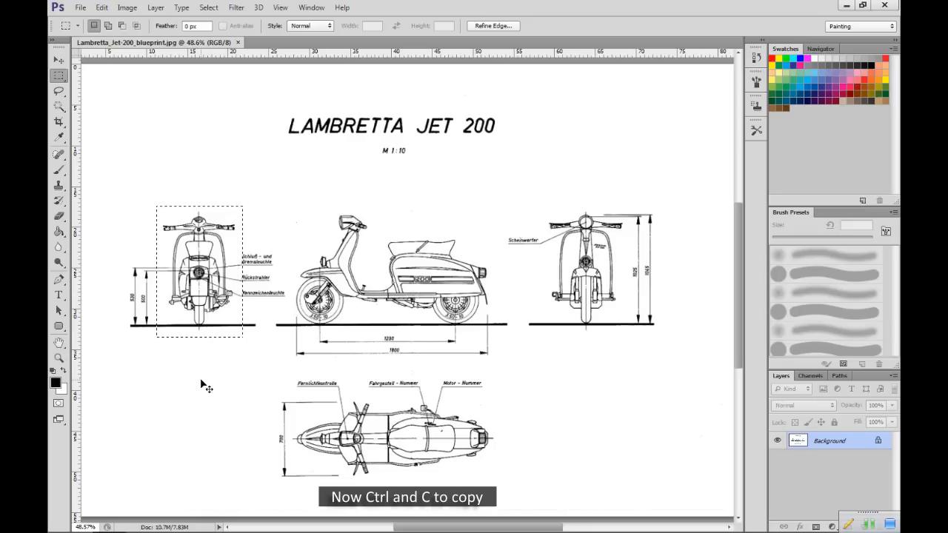
key(ctrl+n)
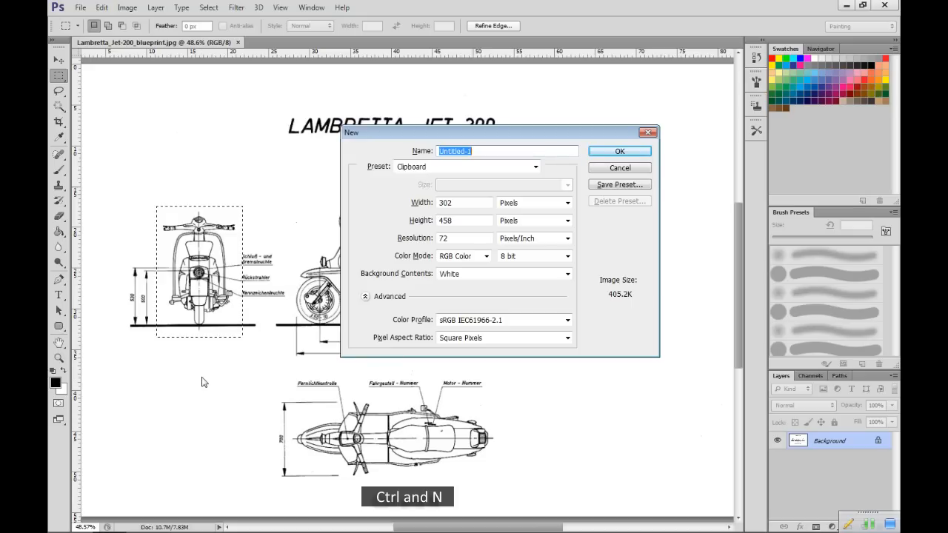
Name the new canvas 'rear' at 512 by 512 pixels and create it
text(rear)
click(464, 202)
text(512)
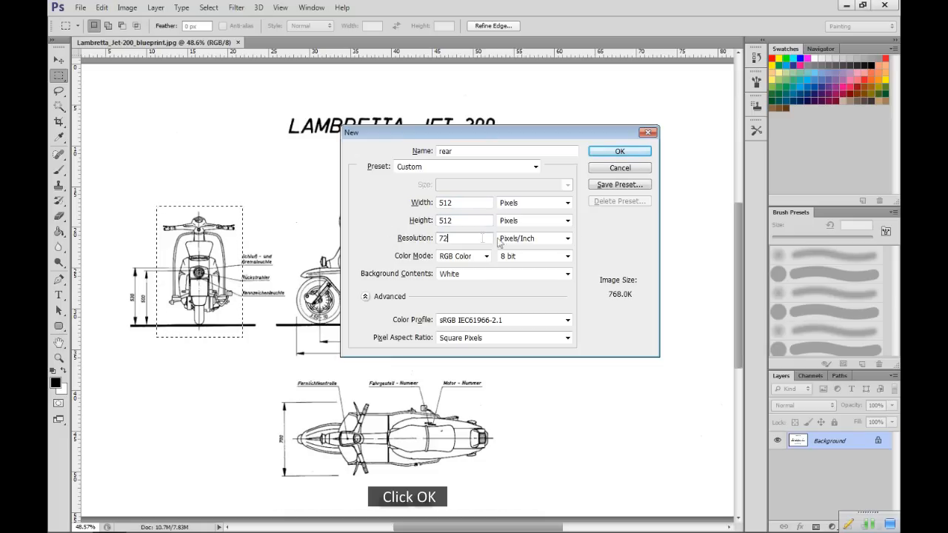
click(619, 151)
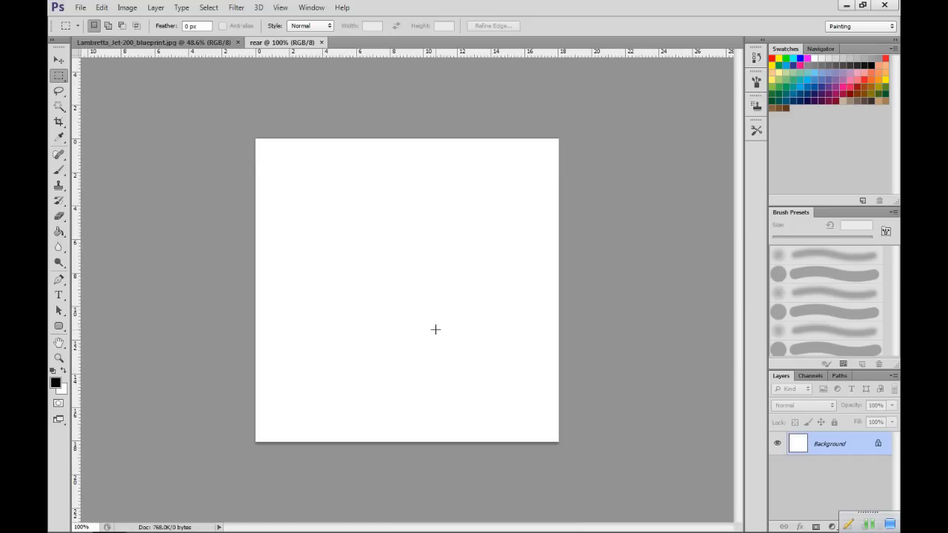
Paste and merge the rear view, then darken it with Hue/Saturation Lightness -50
key(ctrl+v)
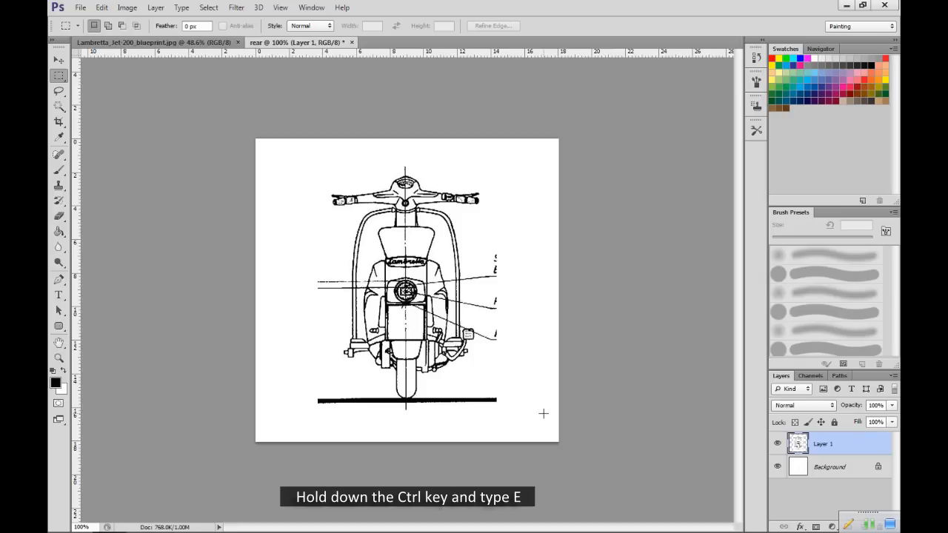
key(ctrl+e)
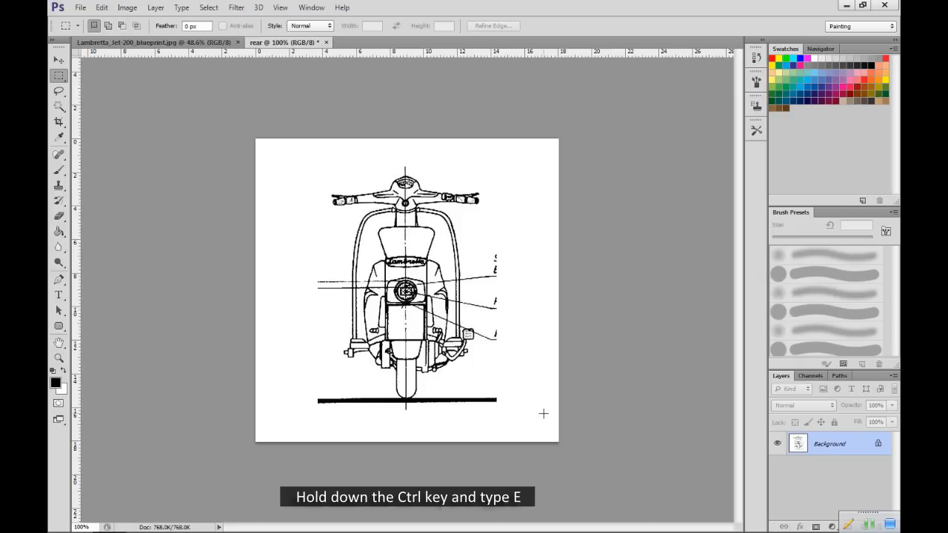
key(ctrl+e)
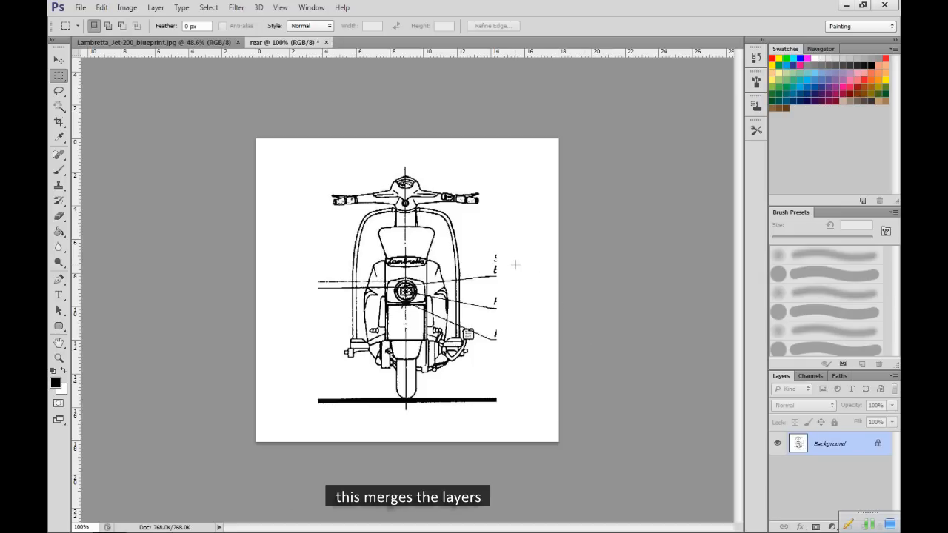
key(ctrl+u)
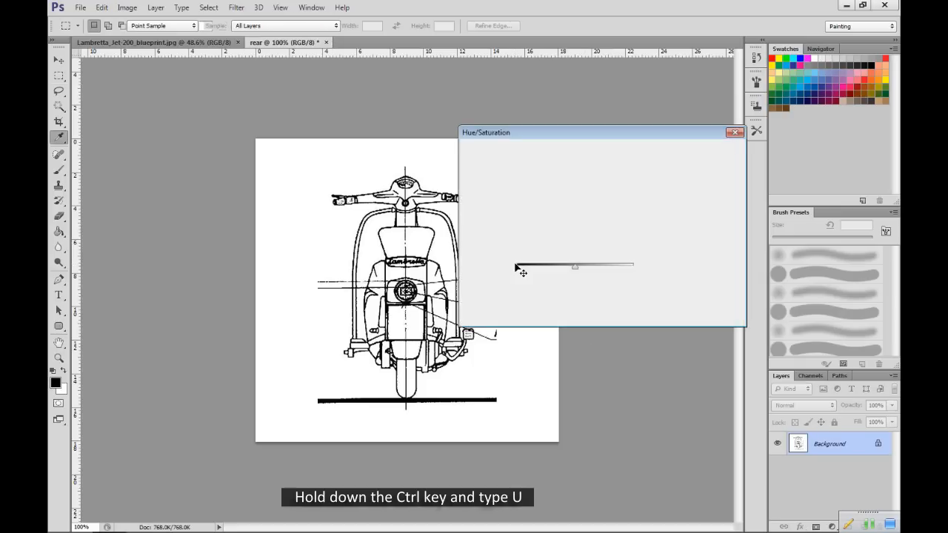
key(ctrl+u)
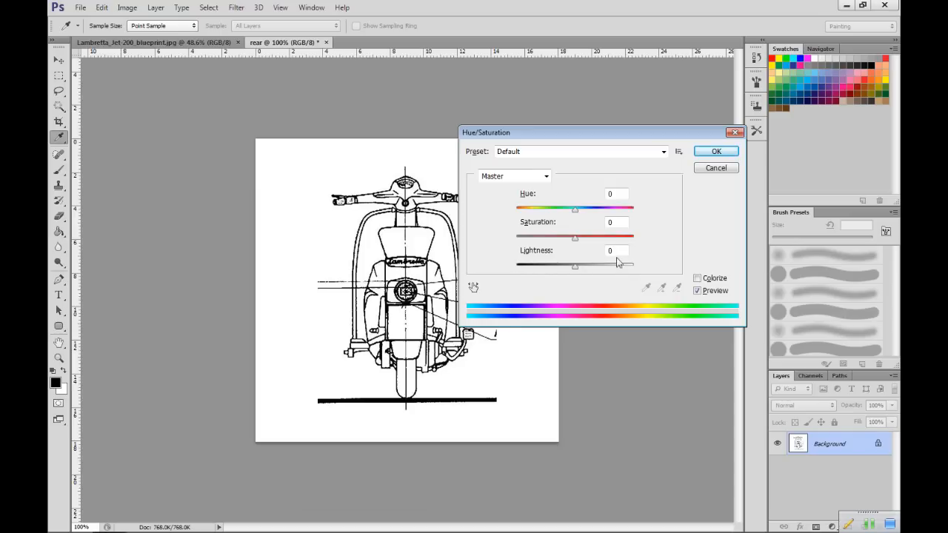
text(-050)
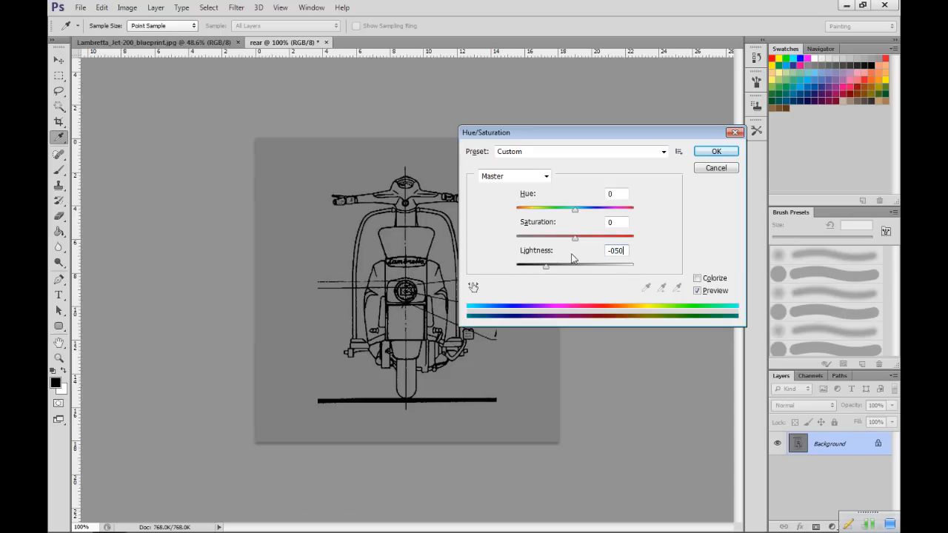
click(715, 151)
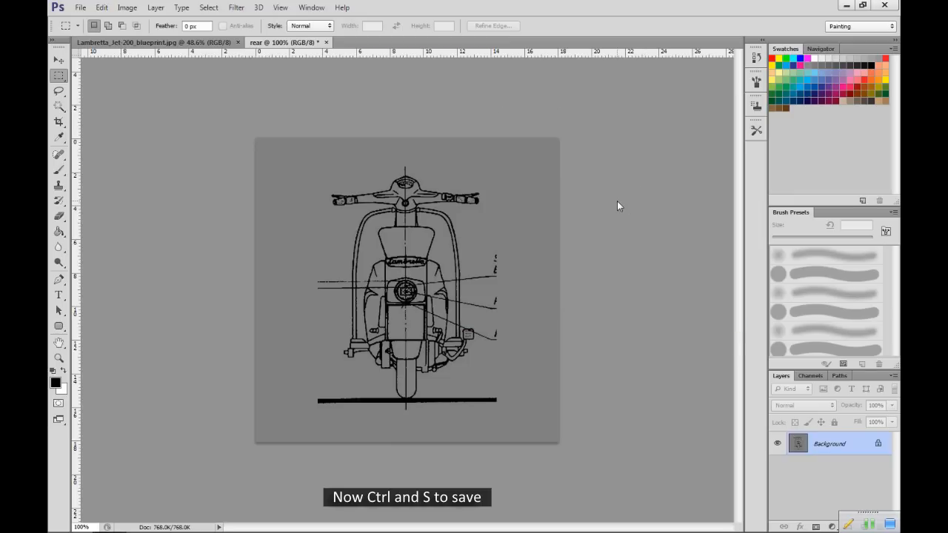
Save the darkened rear view as a JPEG, accepting the default JPEG quality options
key(ctrl+s)
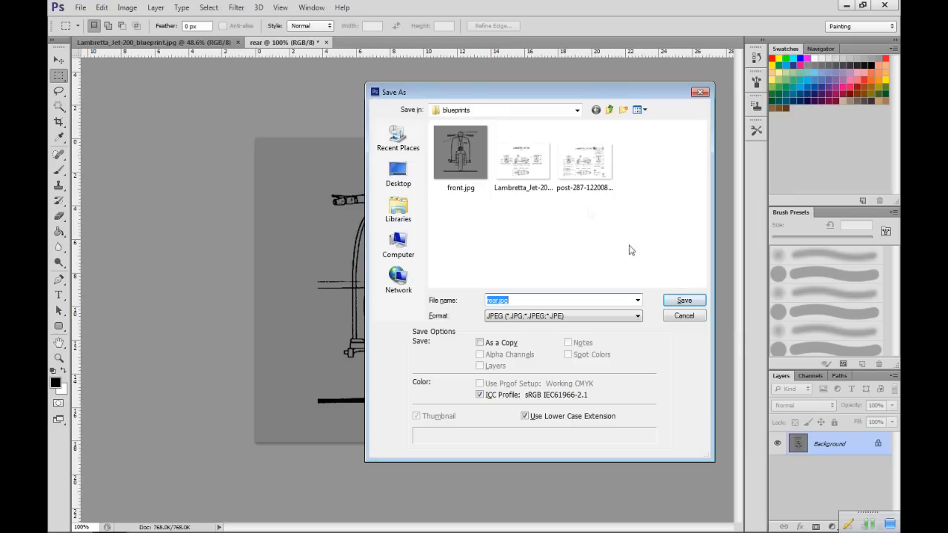
click(683, 313)
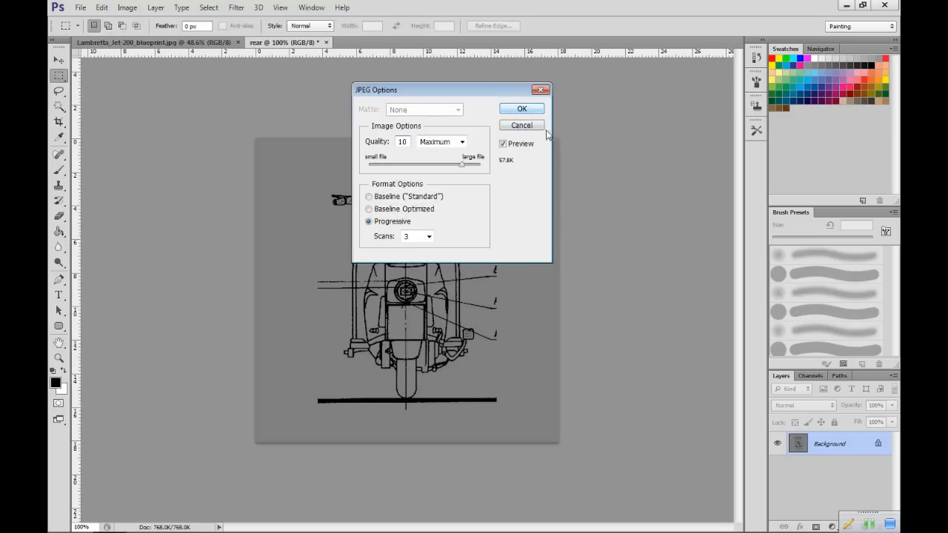
click(521, 108)
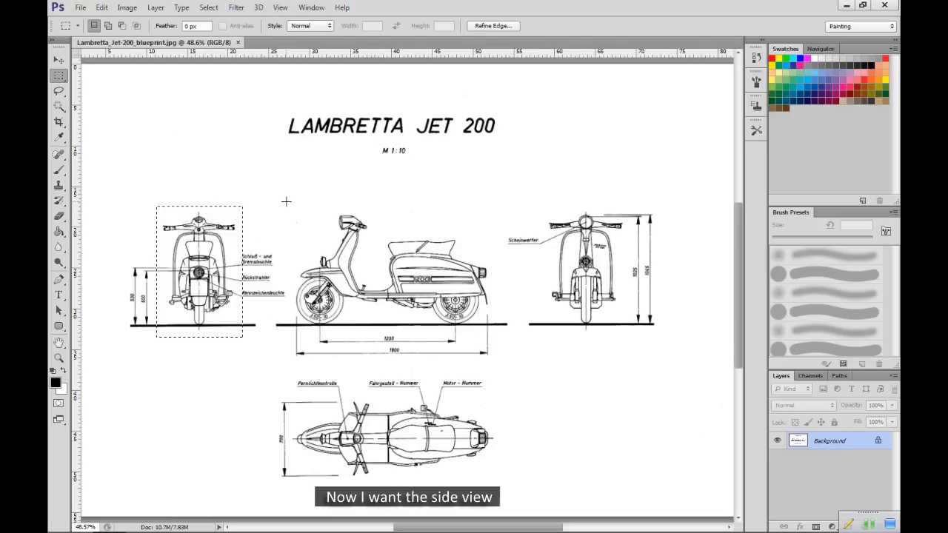
Marquee-select the side view on the blueprint and copy it
drag(284, 200, 468, 341)
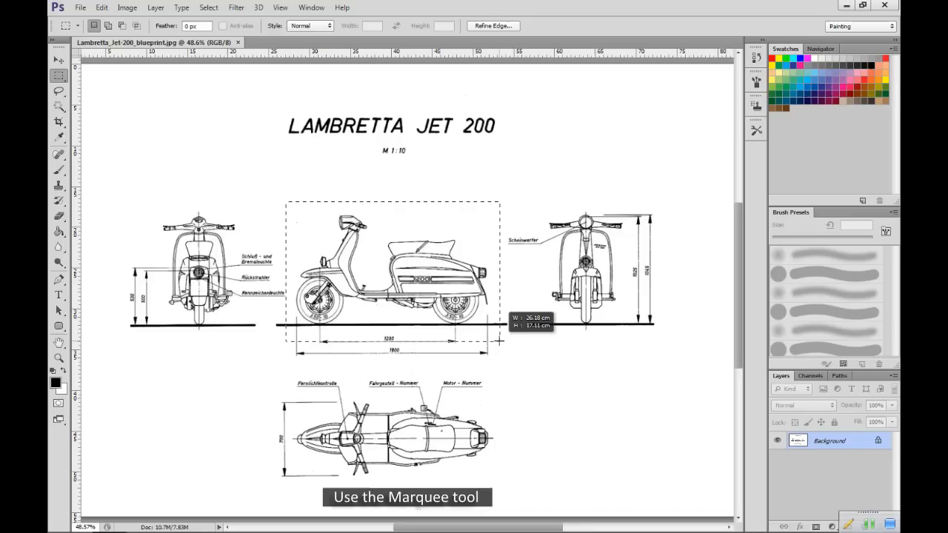
key(ctrl+c)
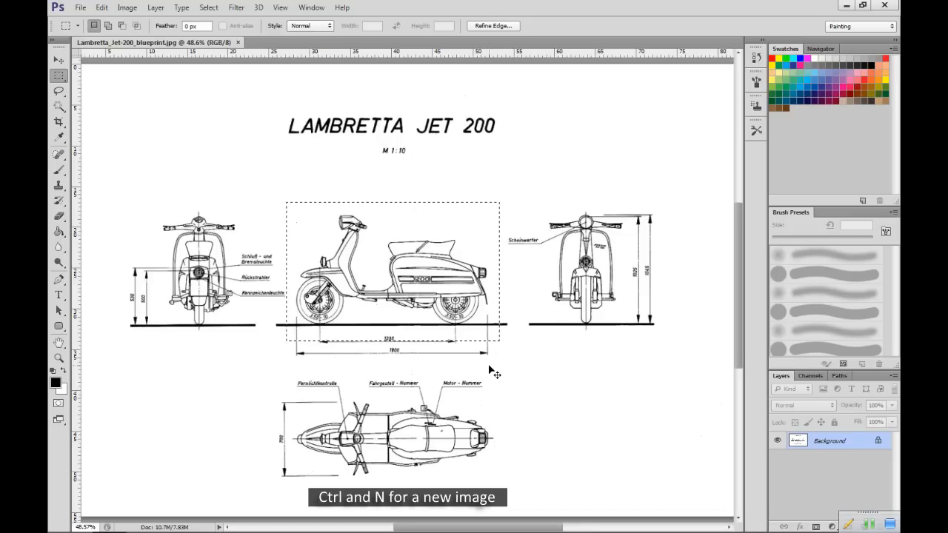
Create a new 1024 × 1024 document named 'side'
key(ctrl+n)
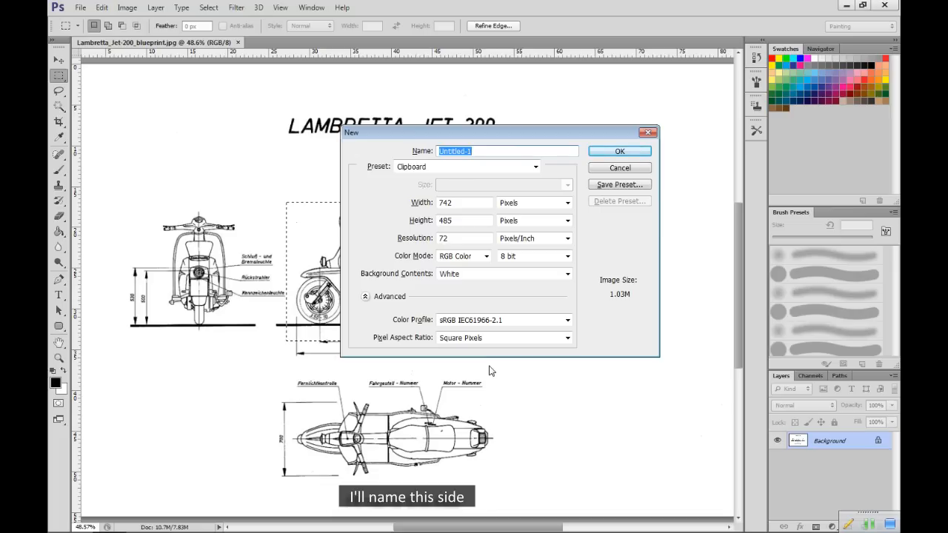
text(side)
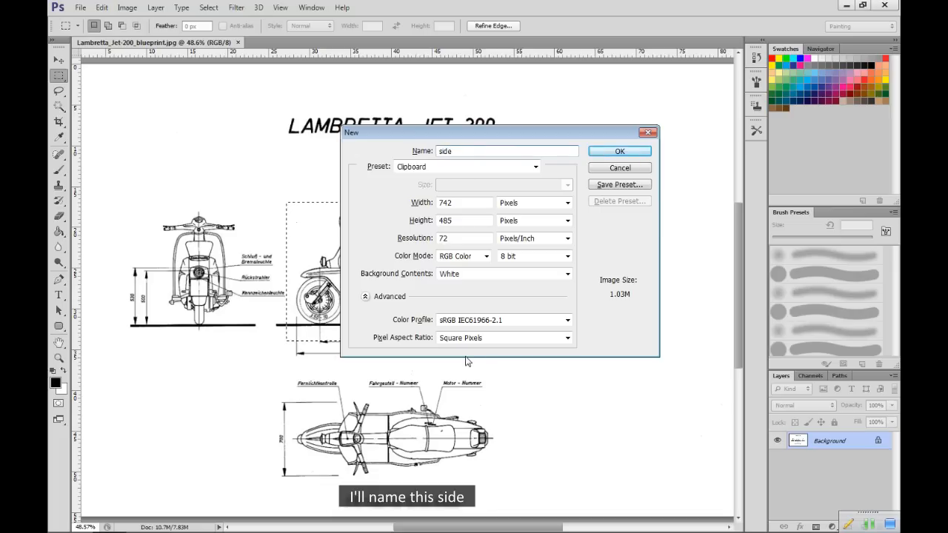
click(465, 202)
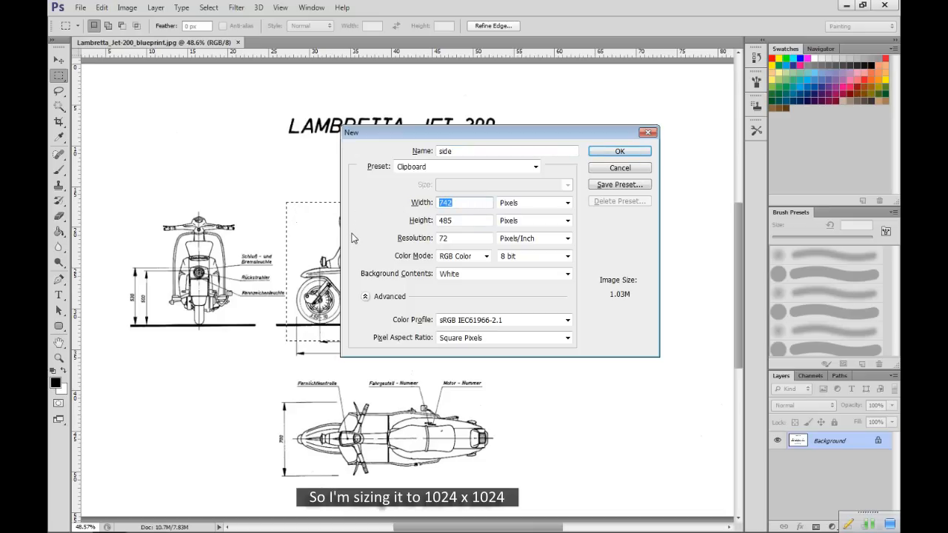
text(1024)
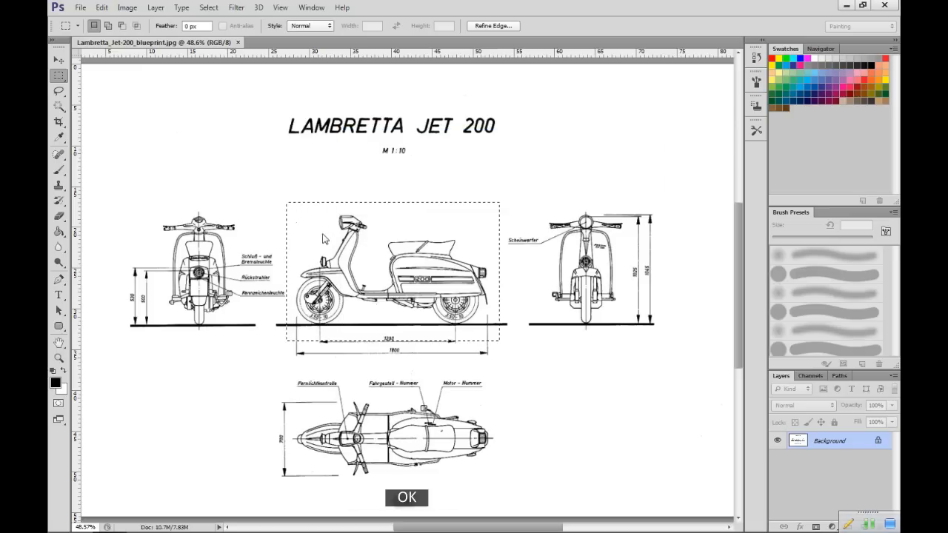
click(406, 498)
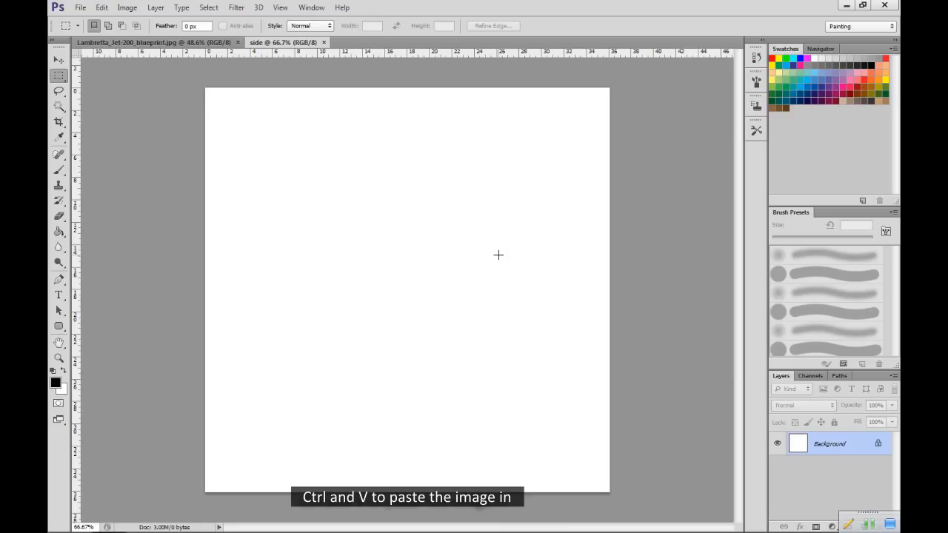
Paste the side view, merge it into the background and lower its lightness to darken it
key(ctrl+v)
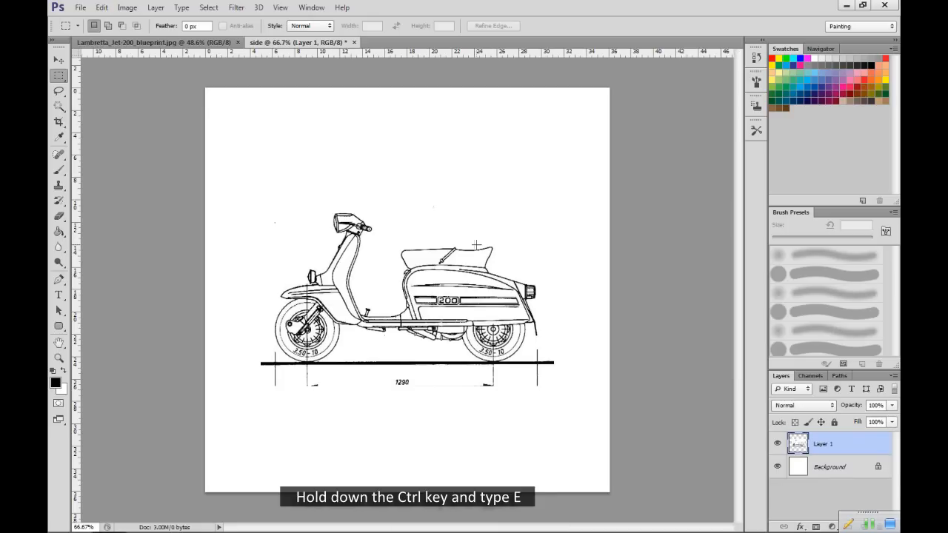
key(ctrl+e)
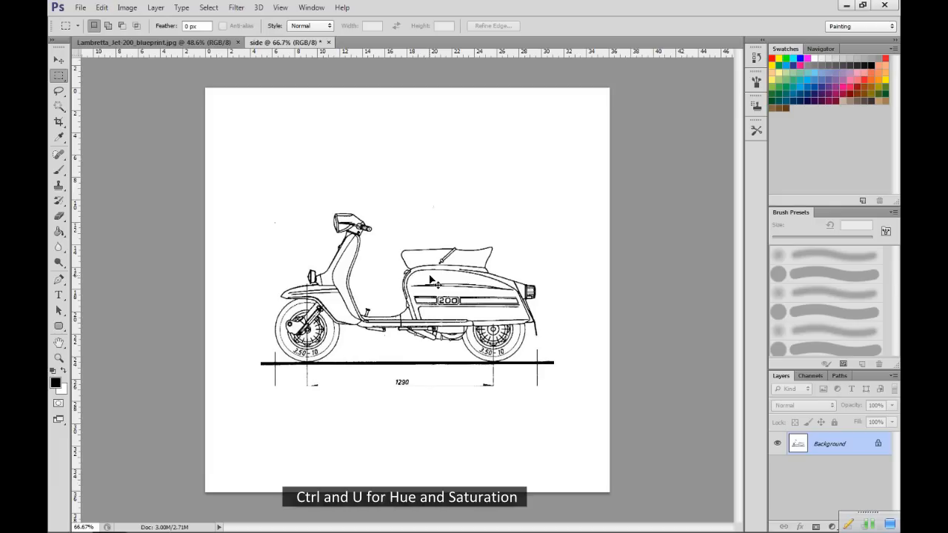
key(ctrl+u)
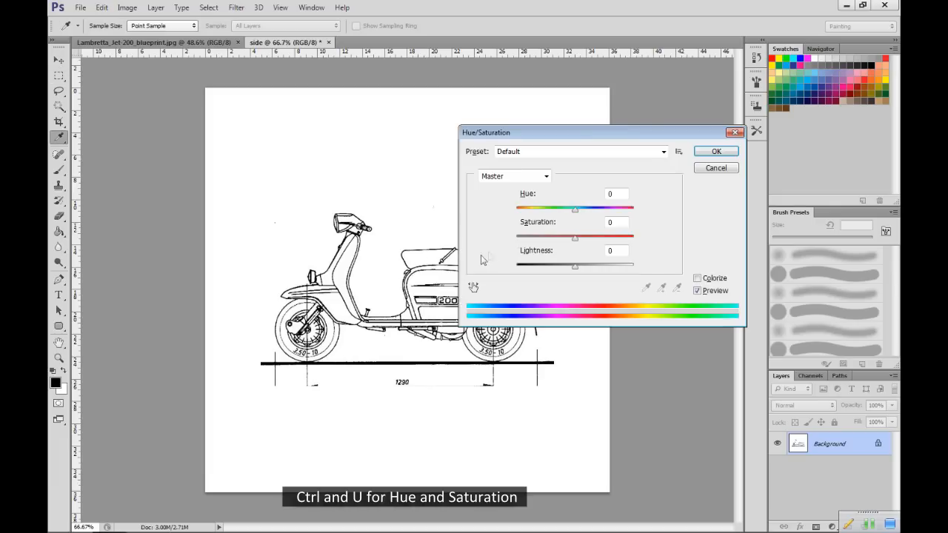
click(617, 250)
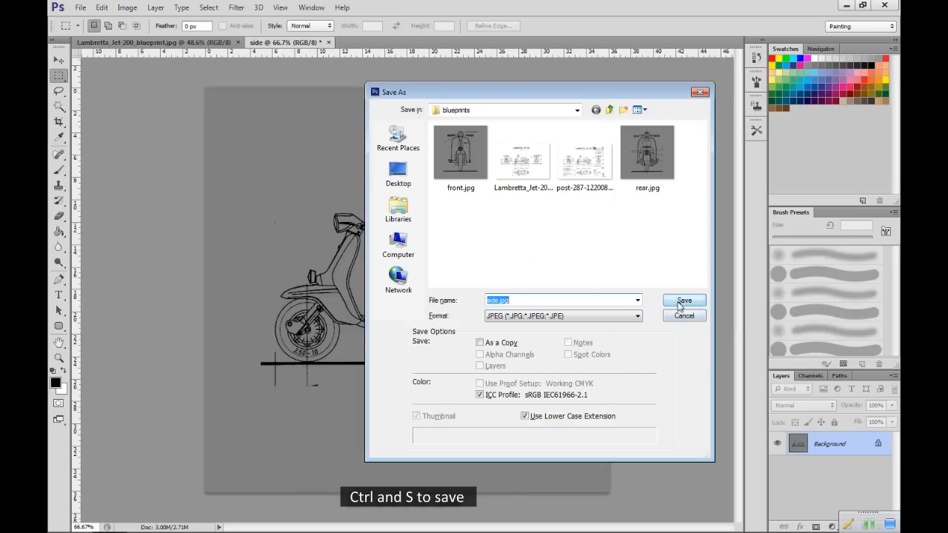
Save the darkened side view as a JPEG in the blueprints folder
click(683, 299)
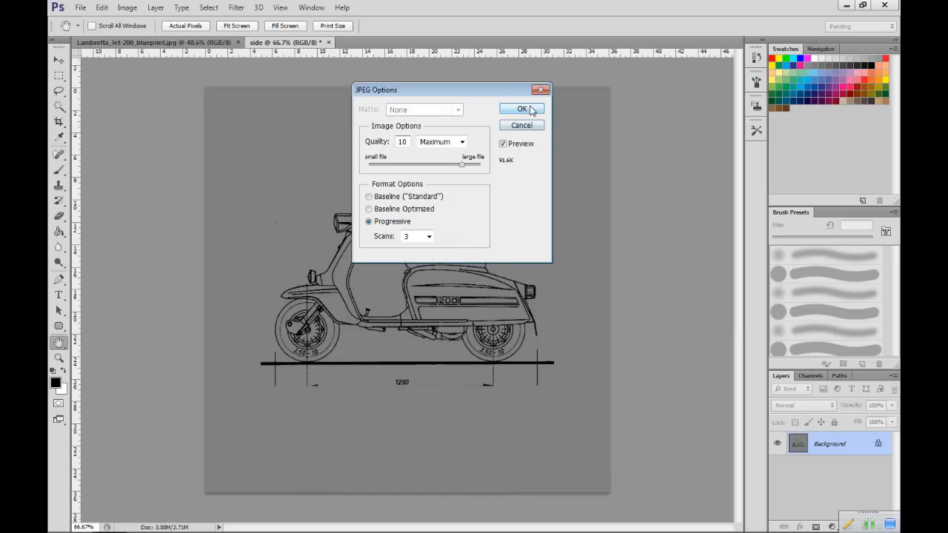
click(521, 110)
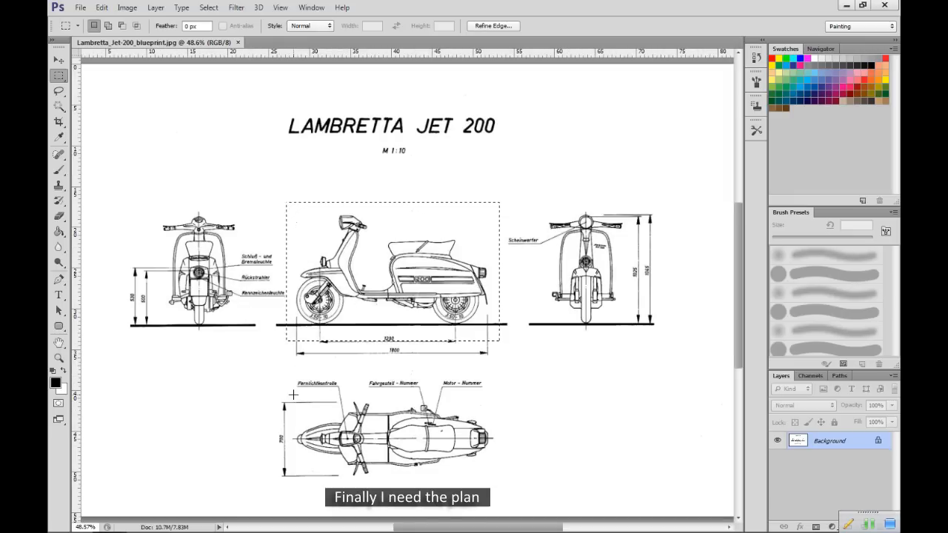
Marquee-select the plan view of the scooter on the blueprint
drag(291, 394, 493, 481)
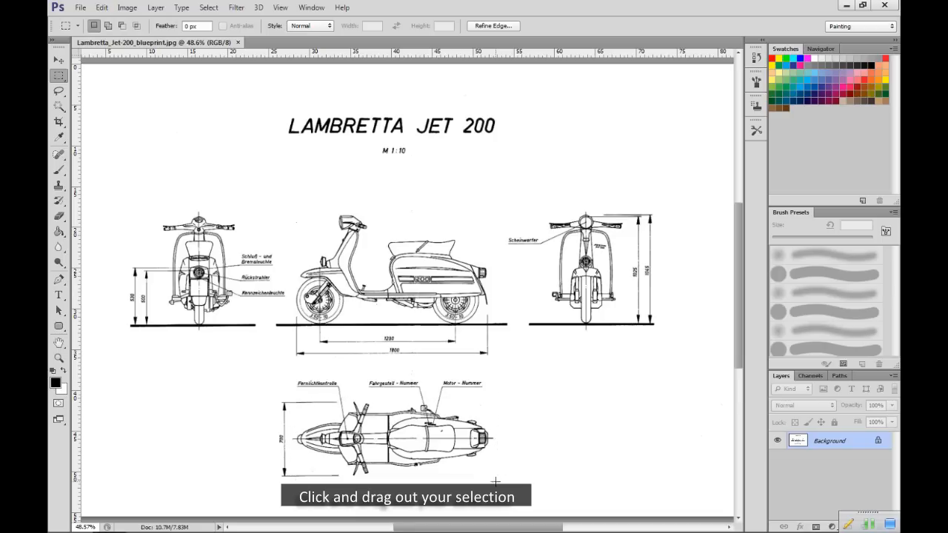
drag(293, 403, 496, 477)
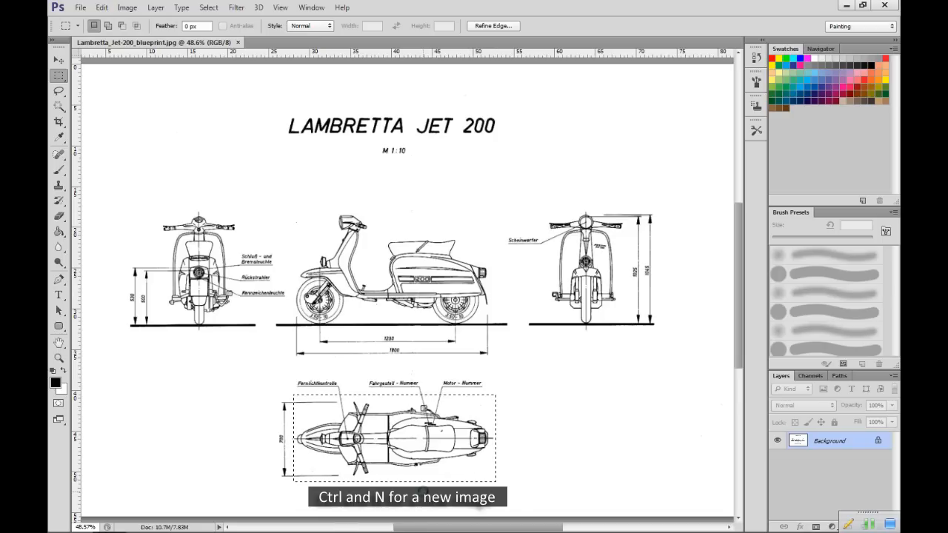
Create a new 1024 × 1024 document named 'plan'
key(ctrl+n)
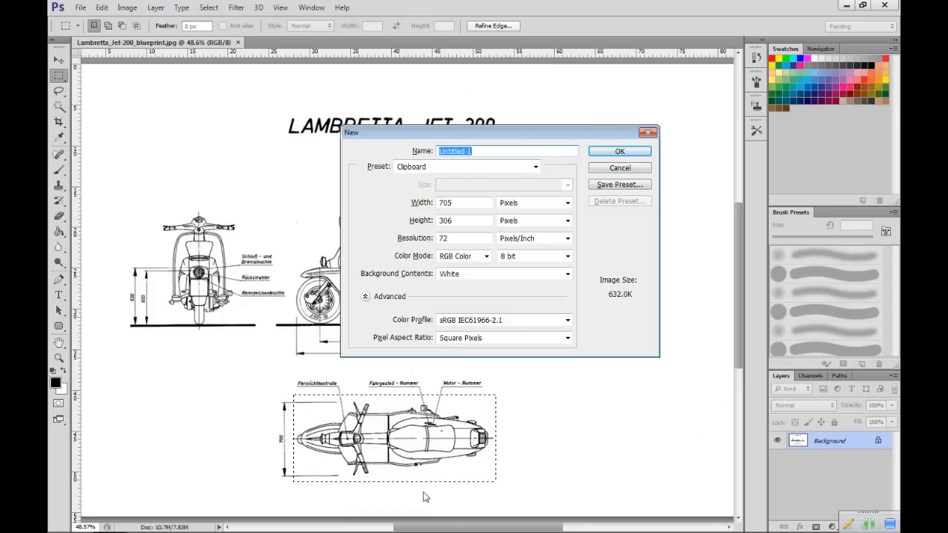
text(p)
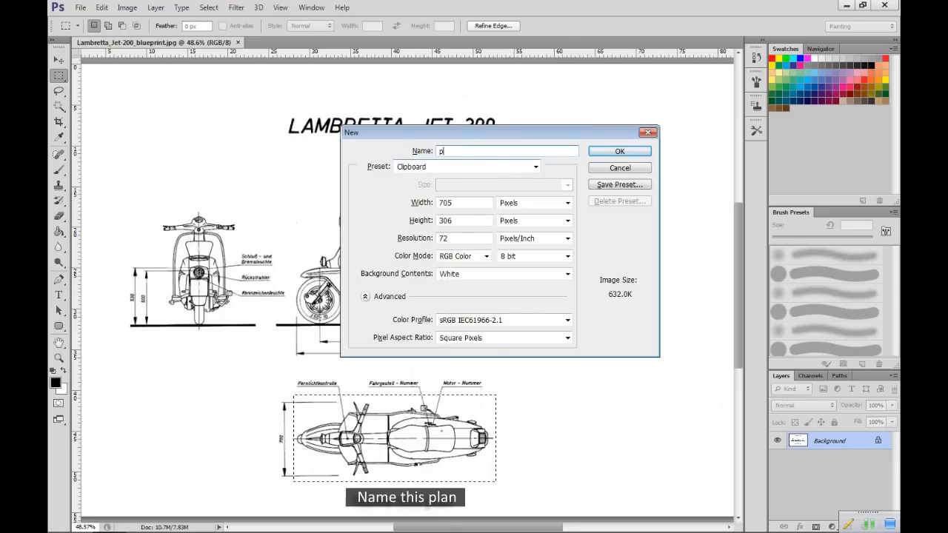
text(lan)
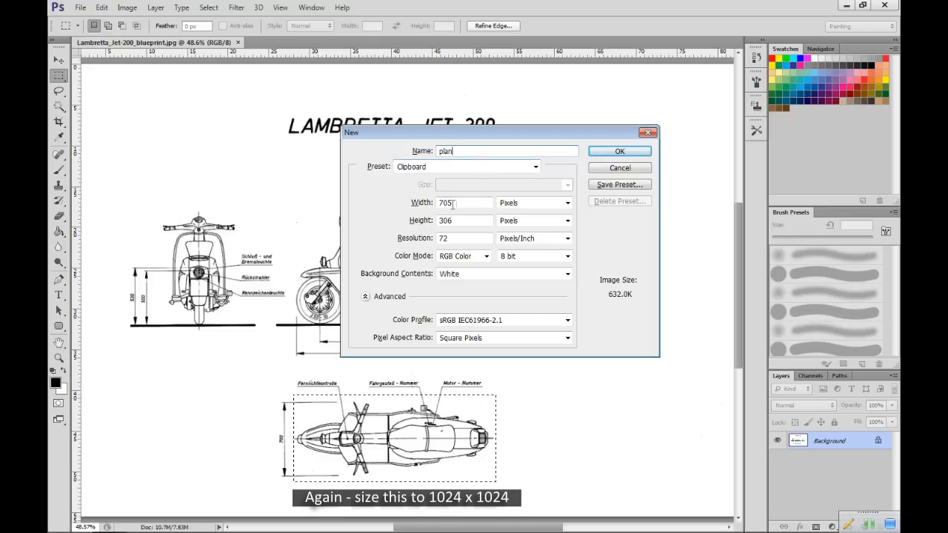
text(1024)
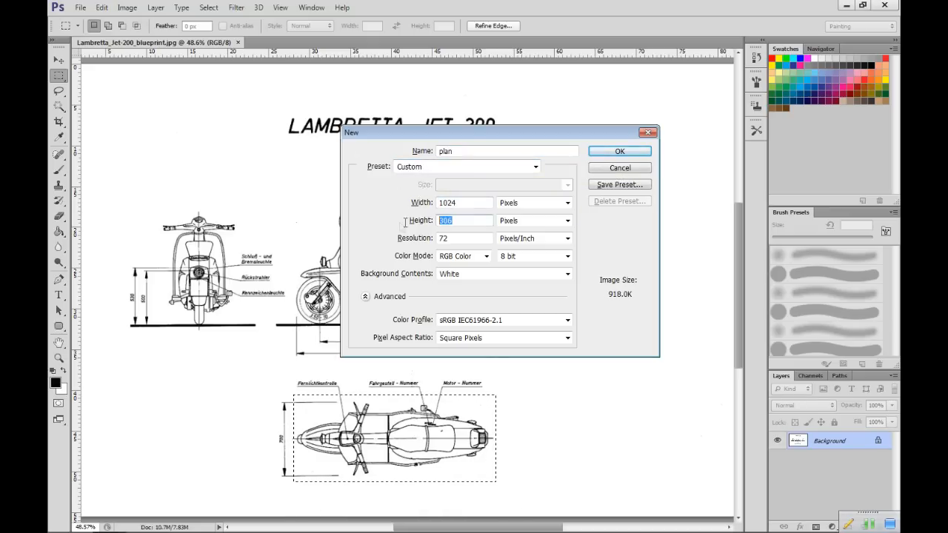
text(1024)
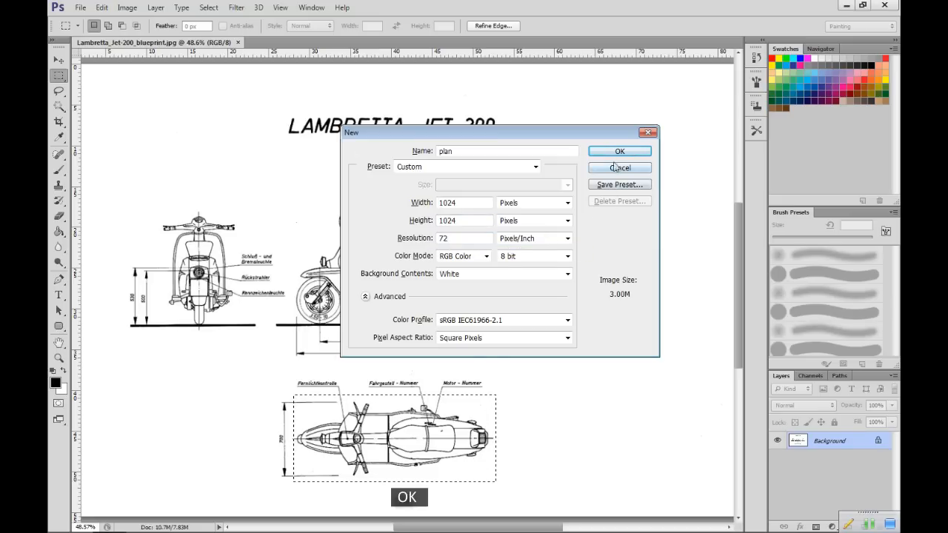
click(619, 151)
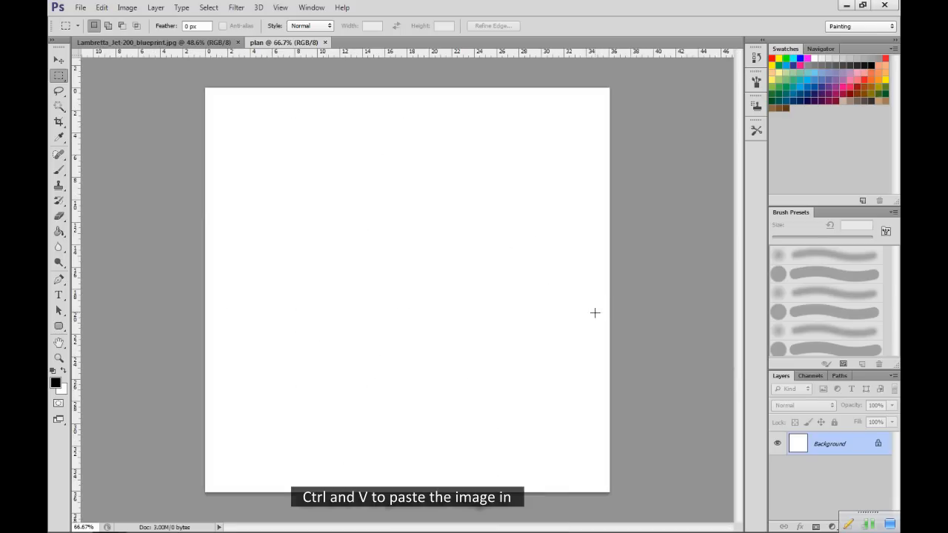
Paste the plan view, merge it into the background and set Lightness to -50
key(ctrl+v)
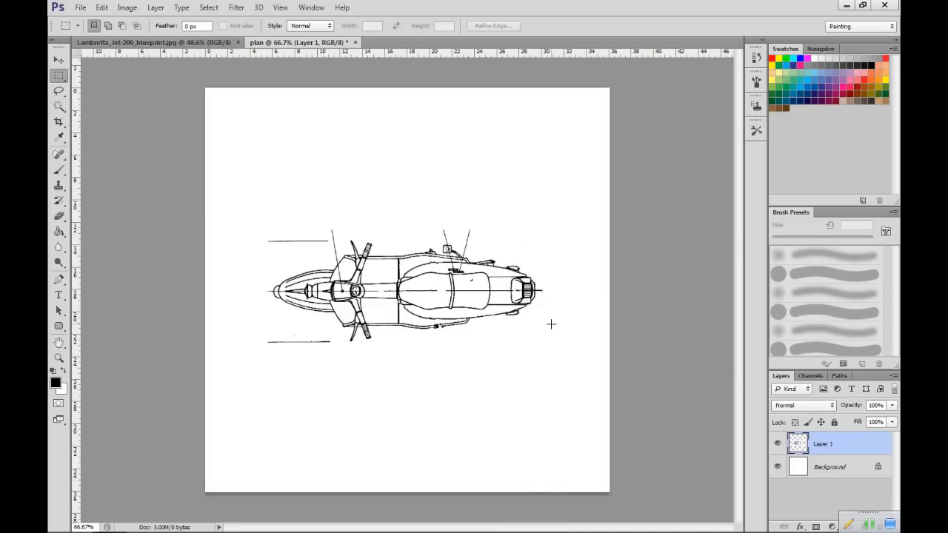
key(ctrl+e)
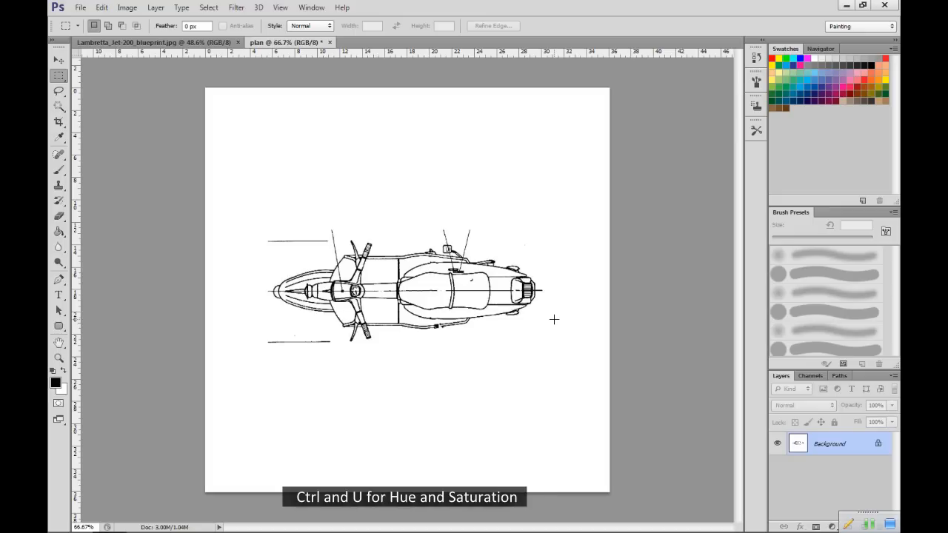
key(ctrl+u)
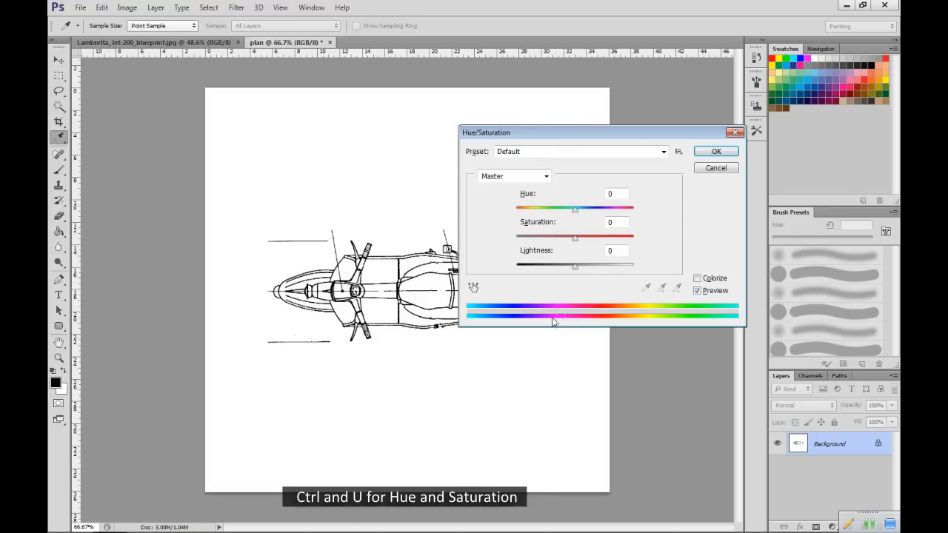
click(616, 250)
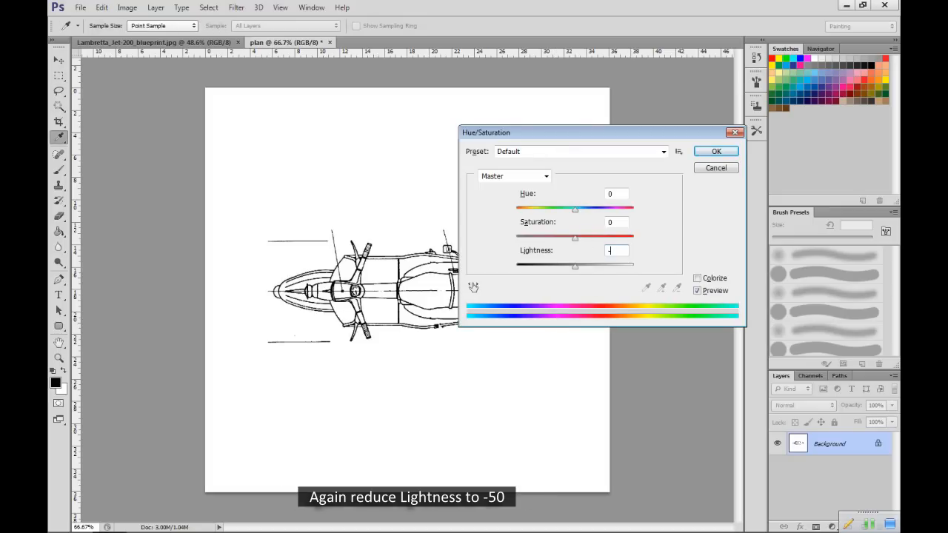
text(-50)
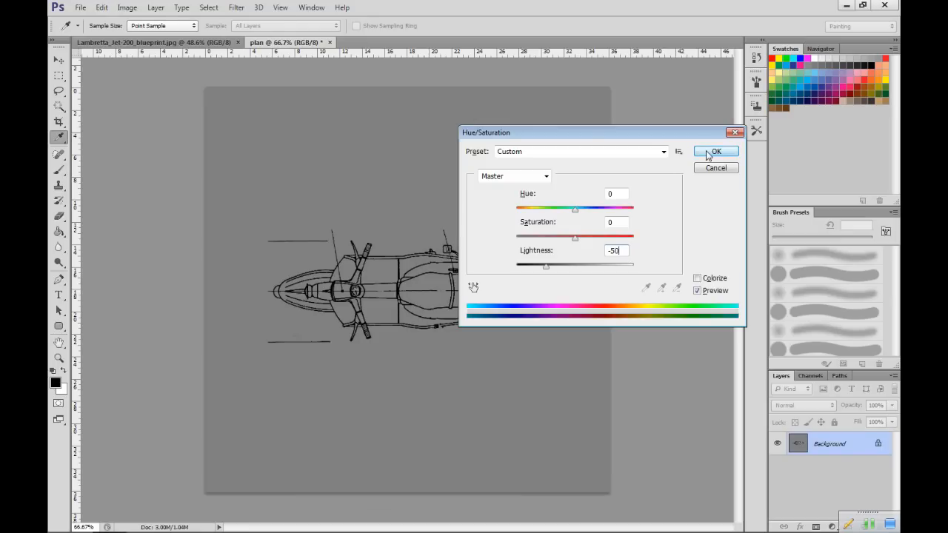
click(715, 151)
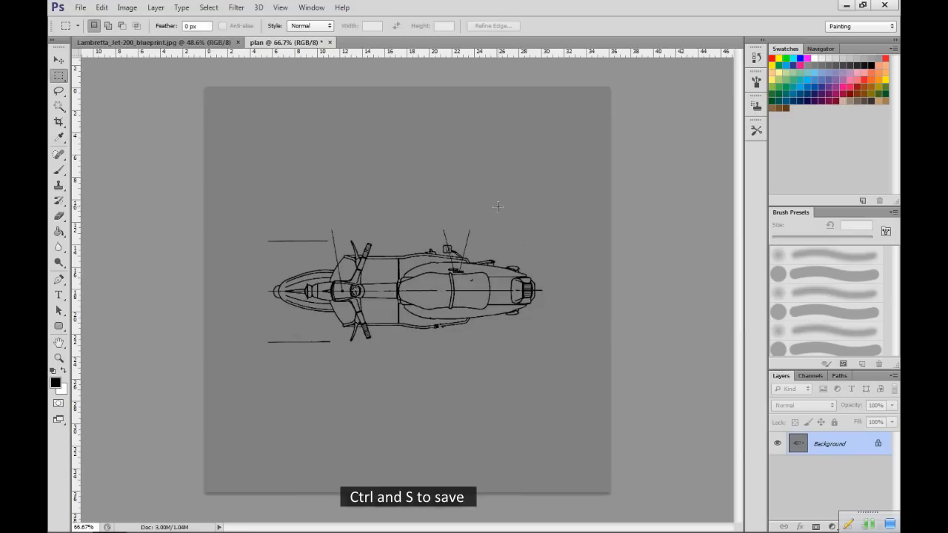
Save the darkened plan view as a JPEG in the blueprints folder
key(ctrl+s)
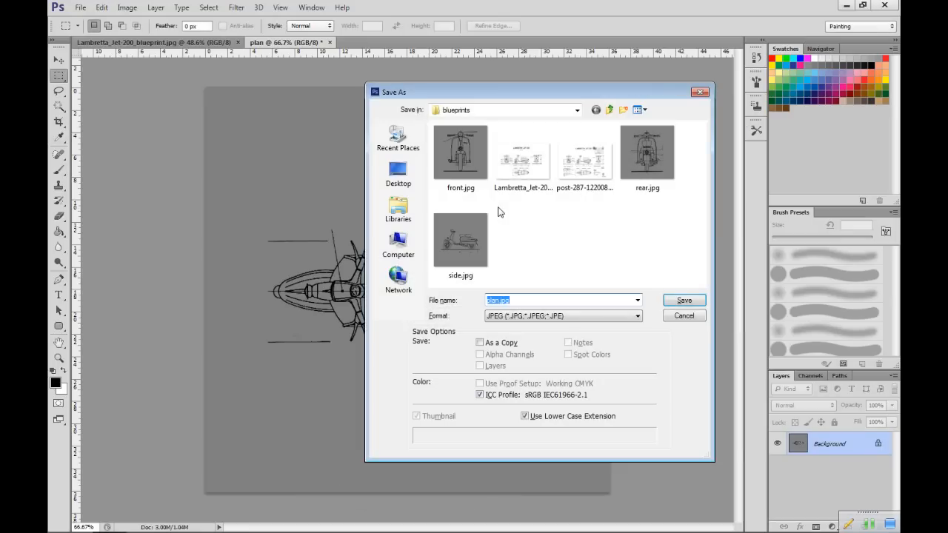
click(683, 299)
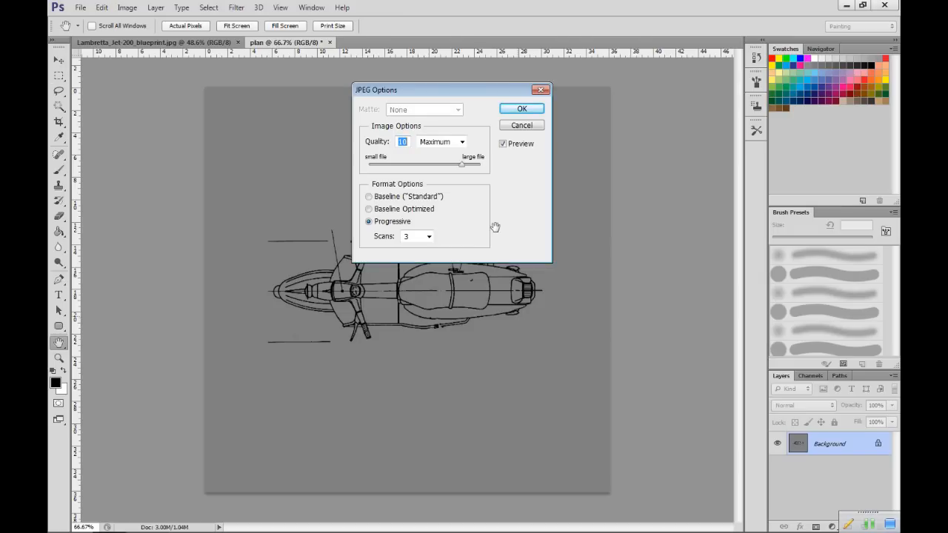
click(521, 108)
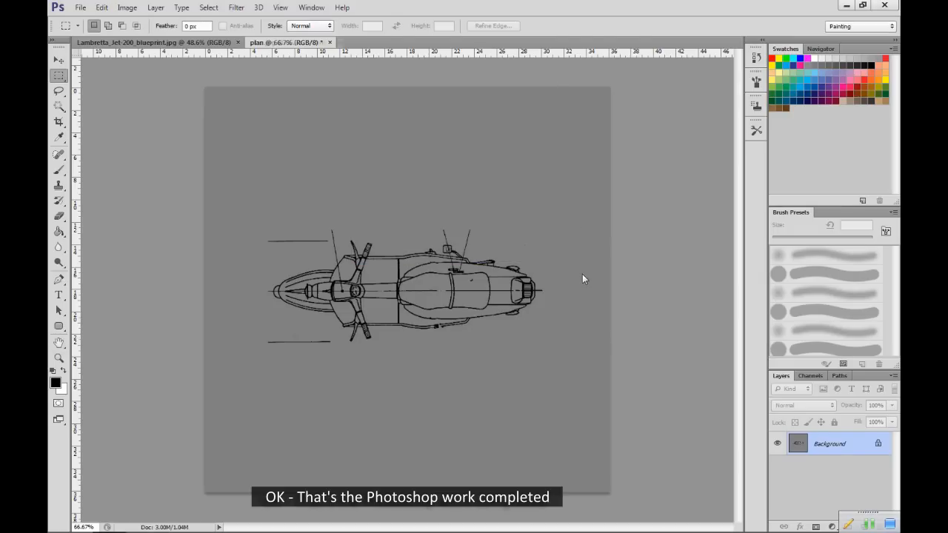